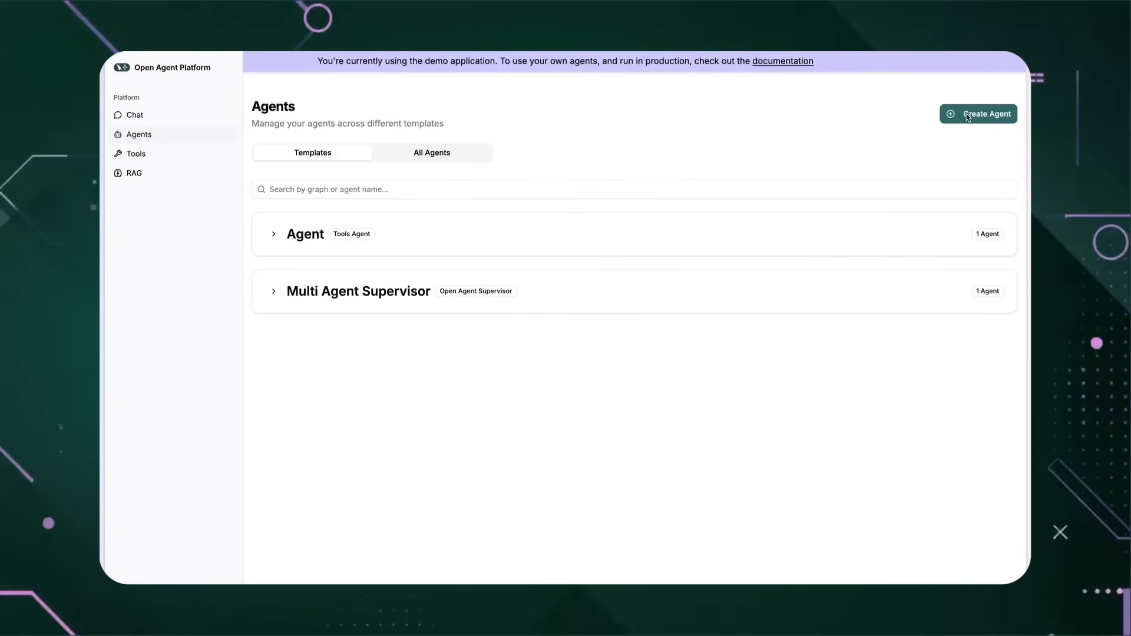
- Start a new agent based on the Tools Agent graph
left_click(978, 114)
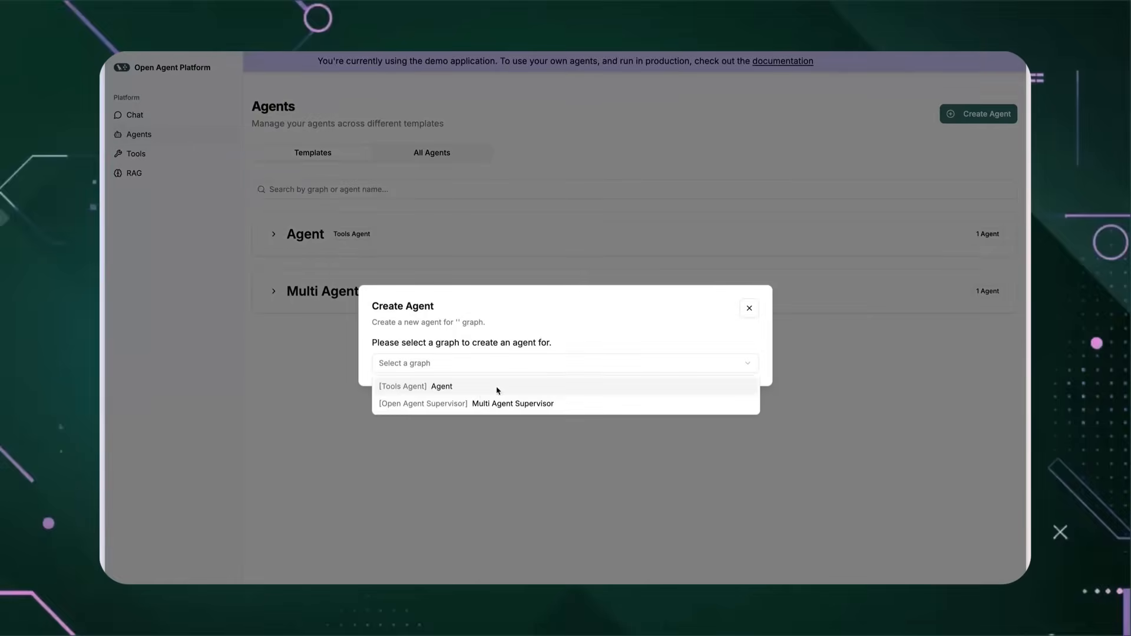
left_click(441, 386)
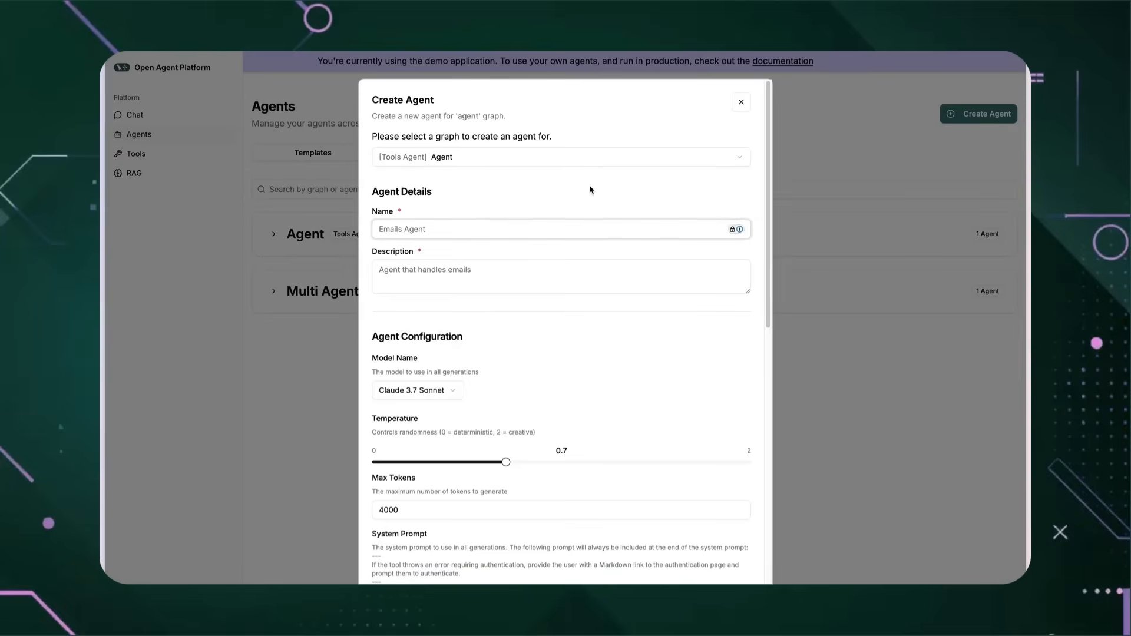
scroll("down", 3)
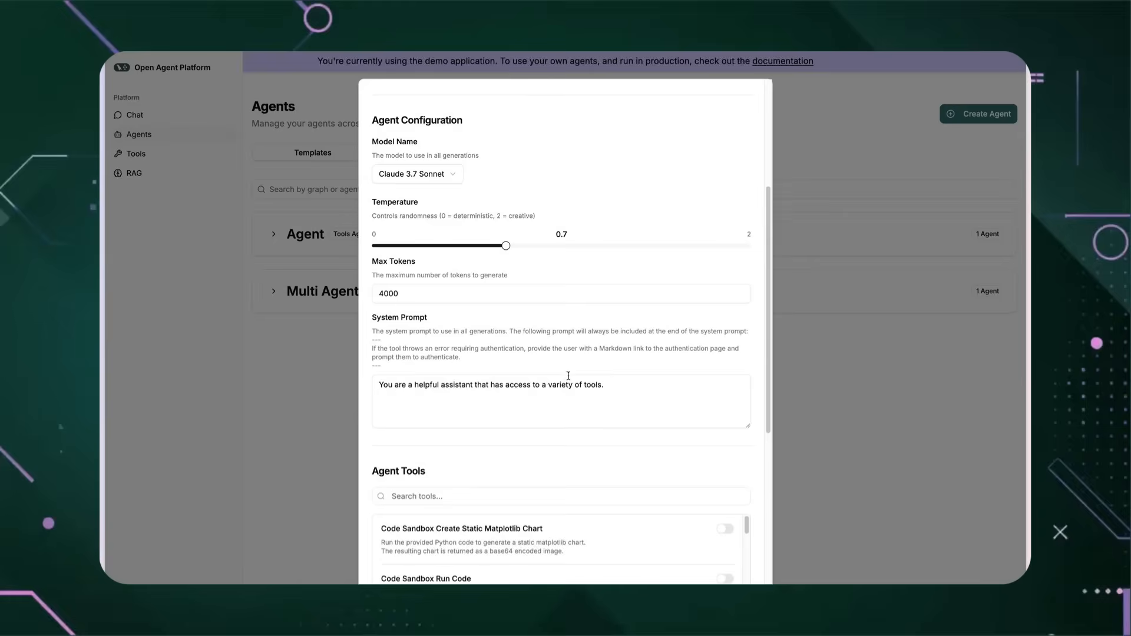
- Attach financial-statements-collection as the agent's RAG source and create the agent
left_click(560, 499)
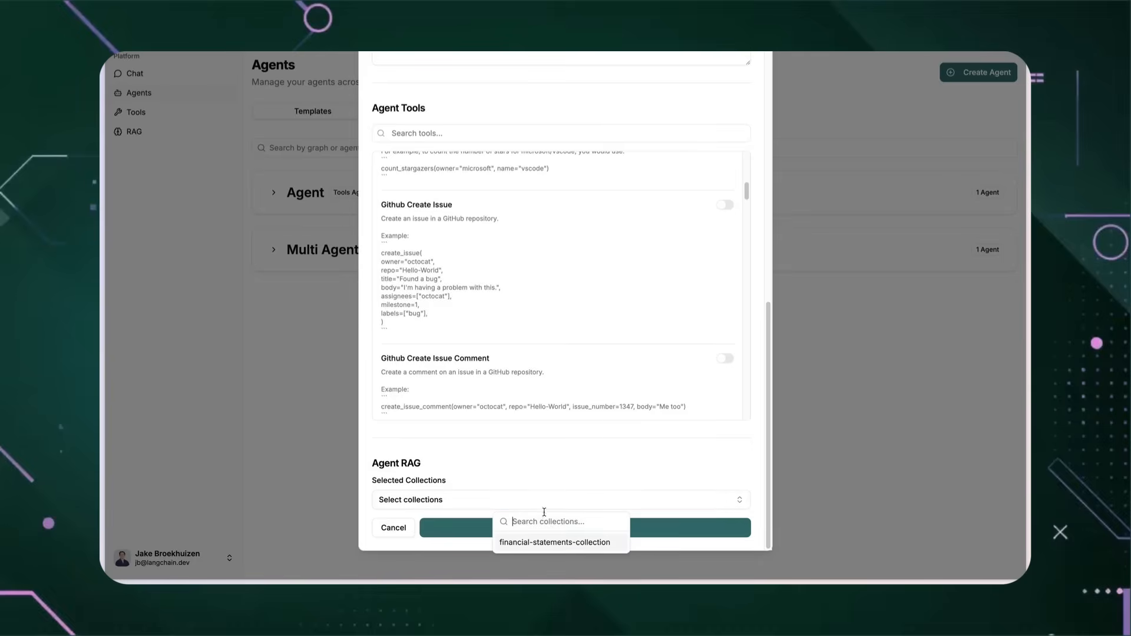
left_click(555, 542)
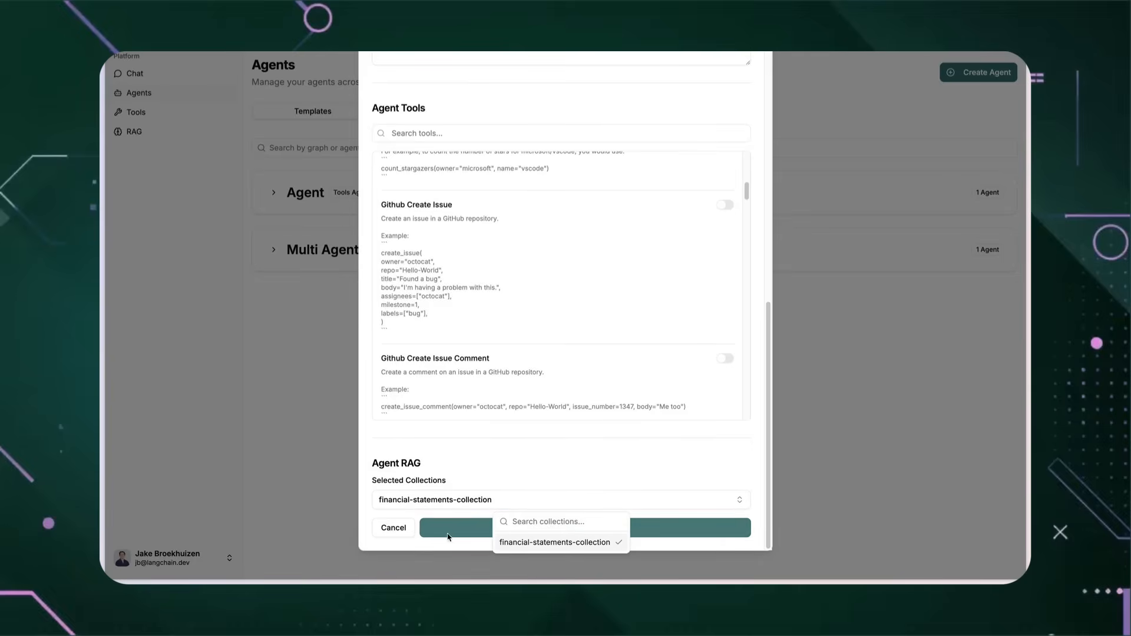
left_click(393, 527)
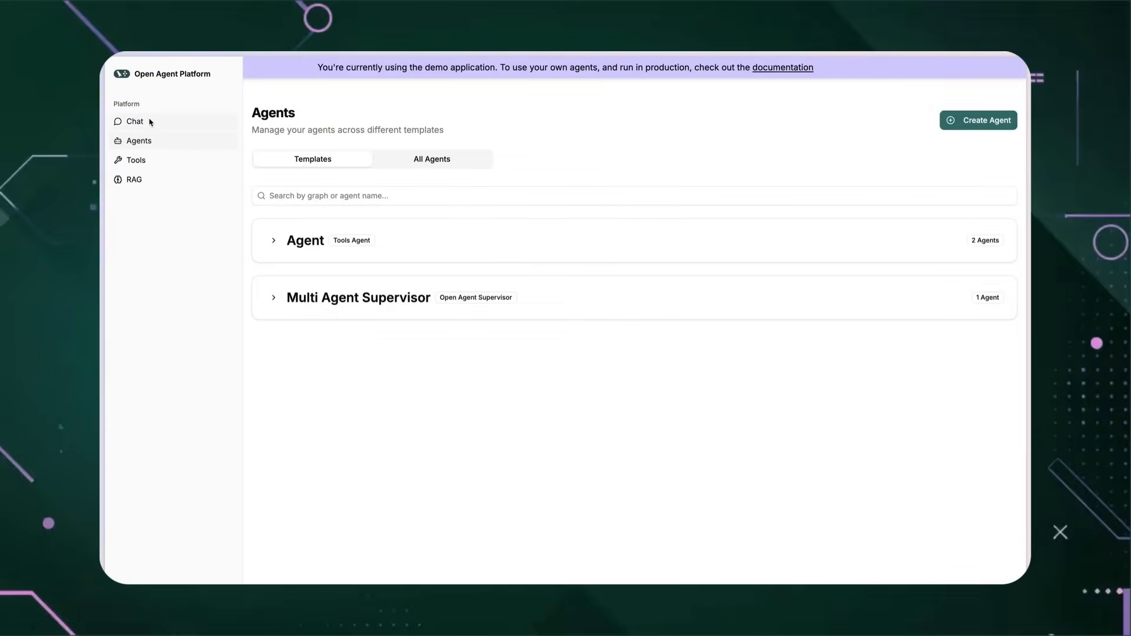
- Go to the chat page and choose the agent to chat with
left_click(134, 121)
type("How d")
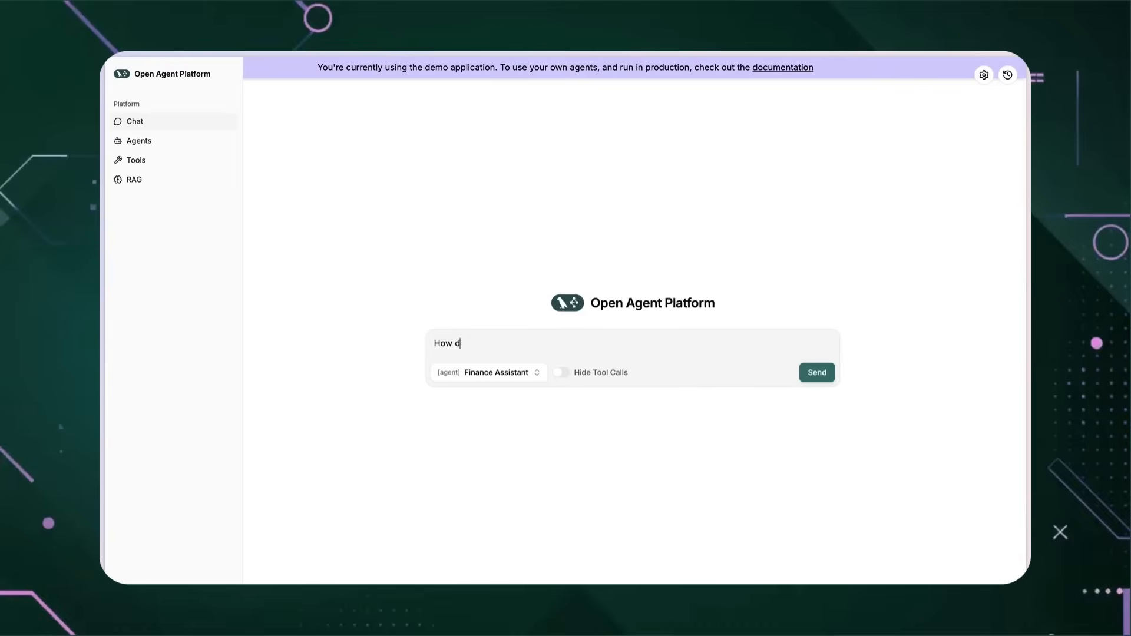
left_click(816, 372)
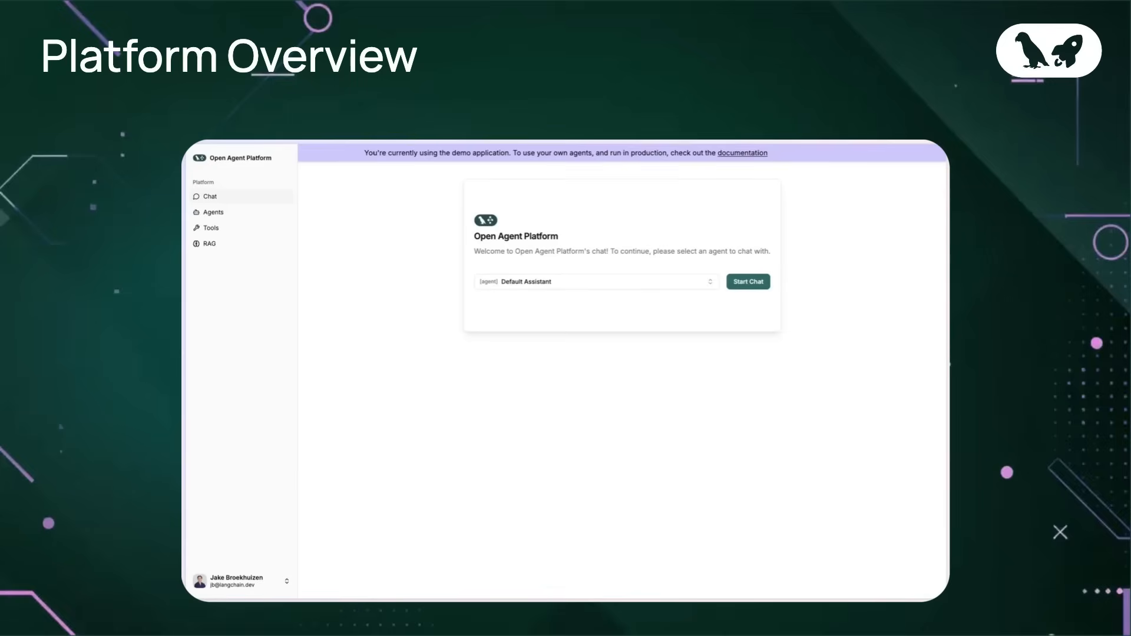
mouse_move(433, 545)
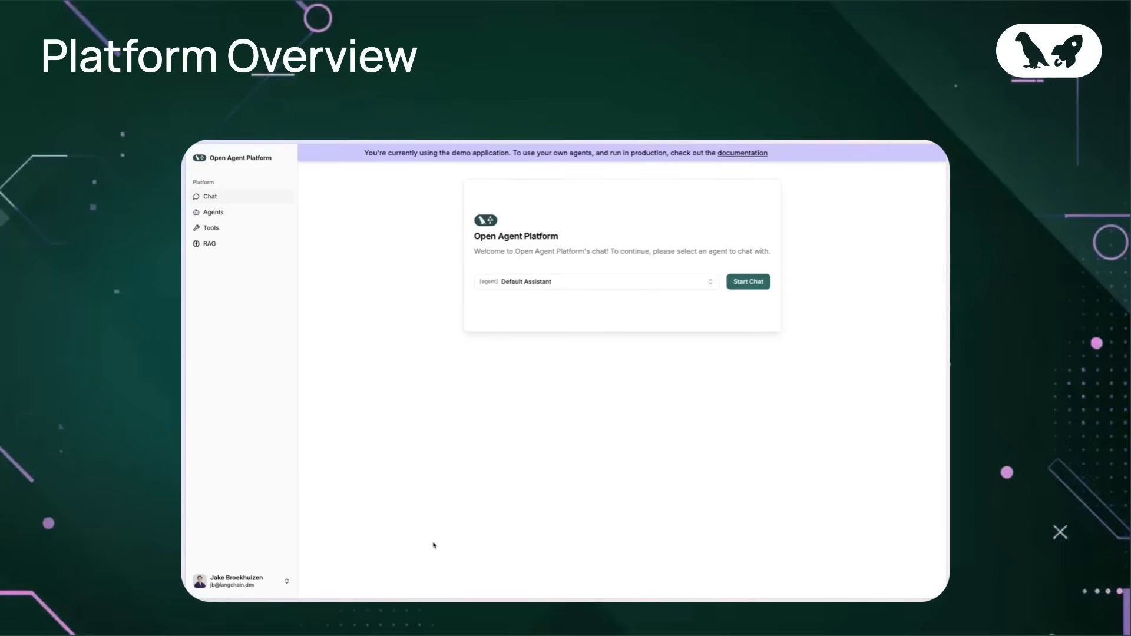
mouse_move(459, 550)
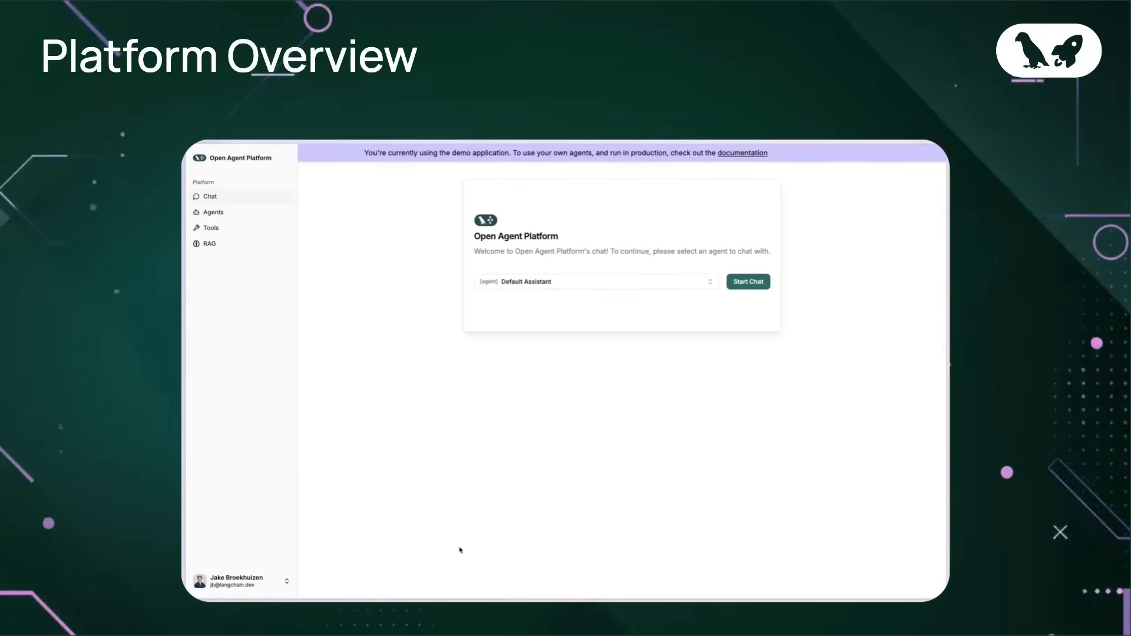
mouse_move(695, 394)
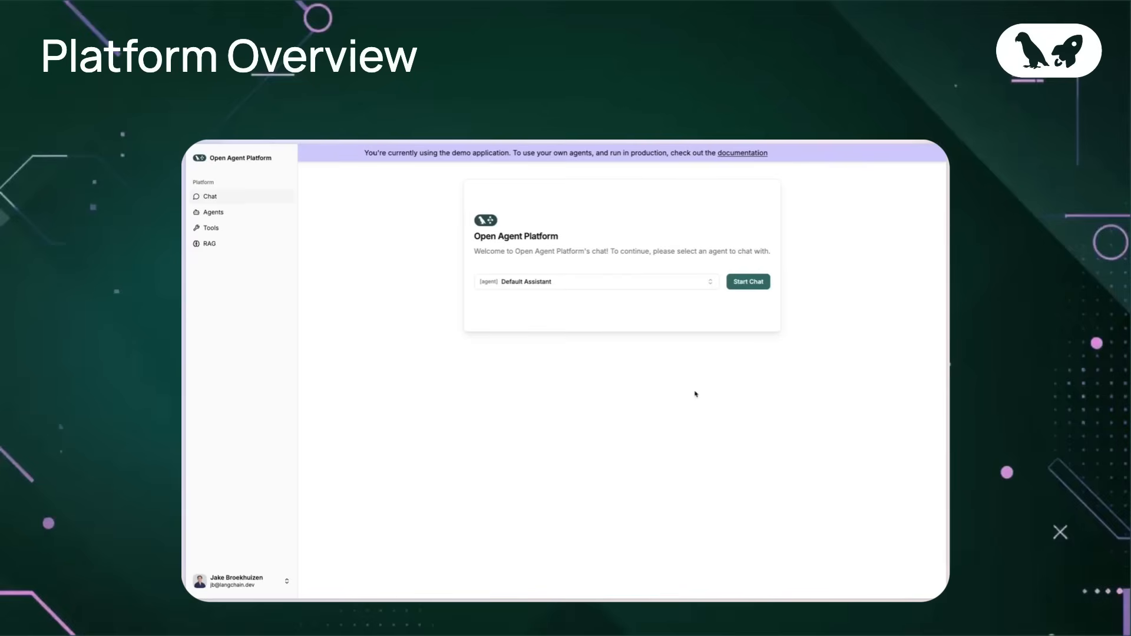
mouse_move(766, 402)
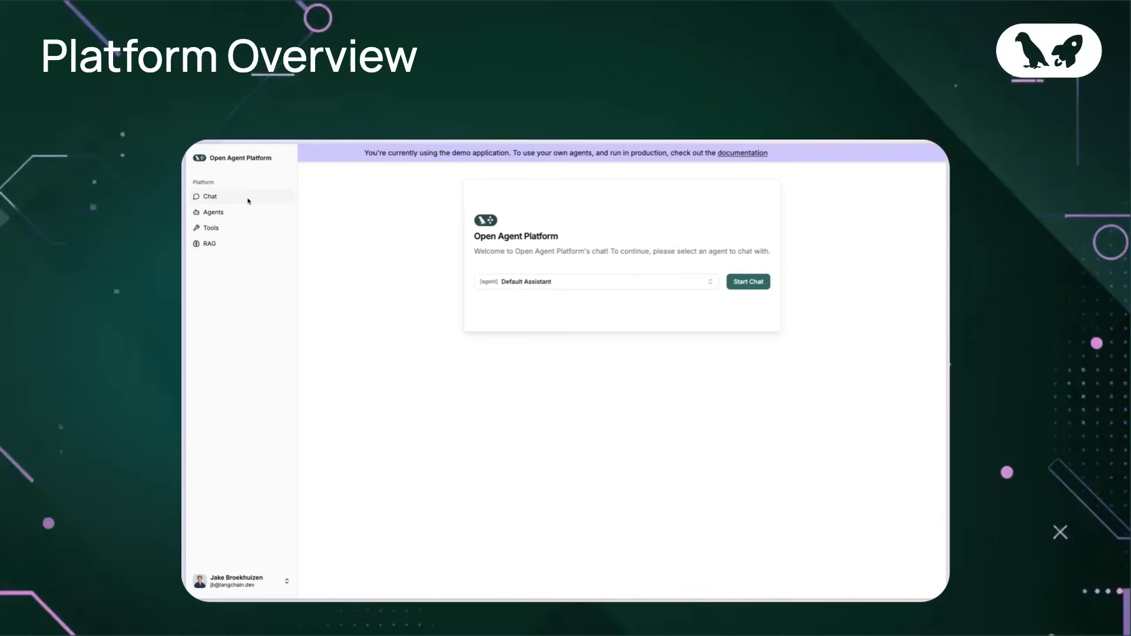
mouse_move(312, 212)
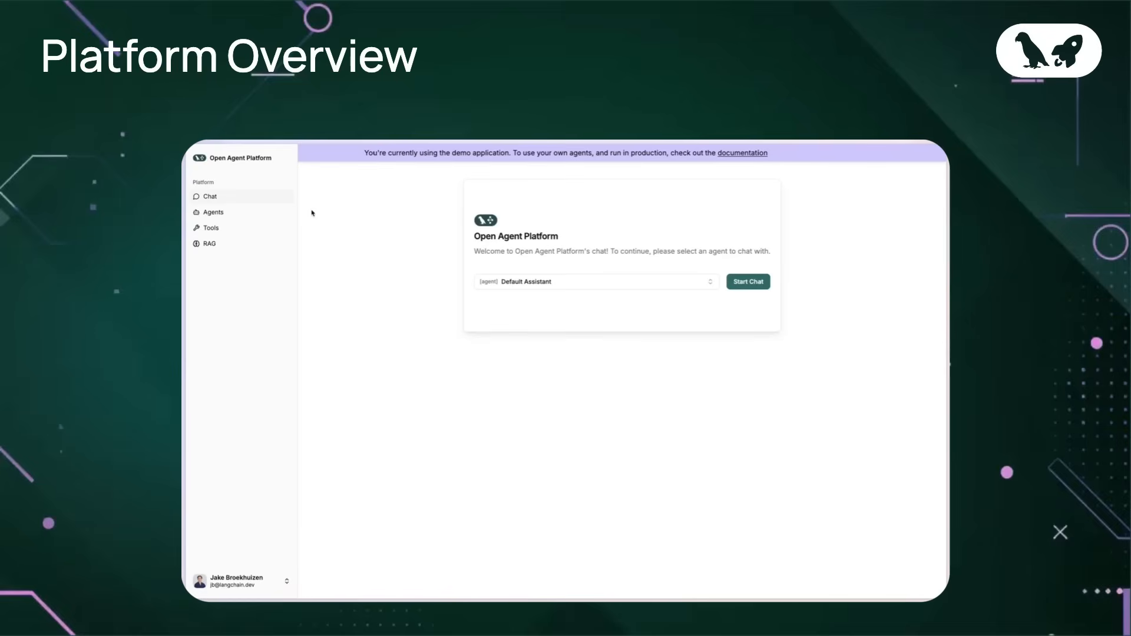
- Review agents under each template group, then list all agents: Default Assistant and Primary Assistant
left_click(213, 212)
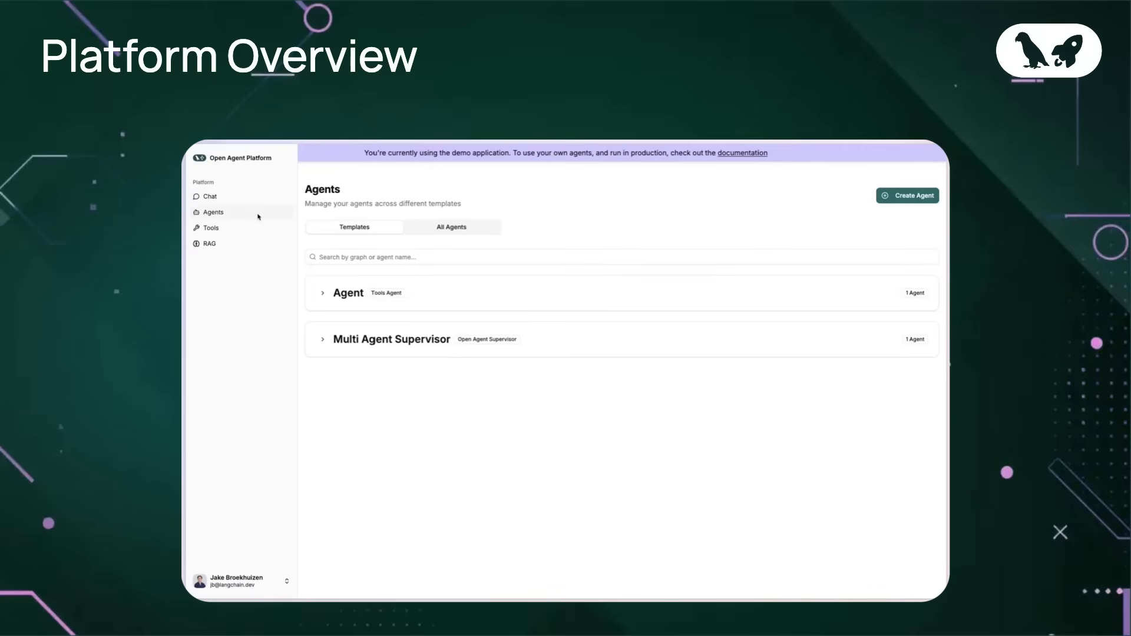
left_click(322, 293)
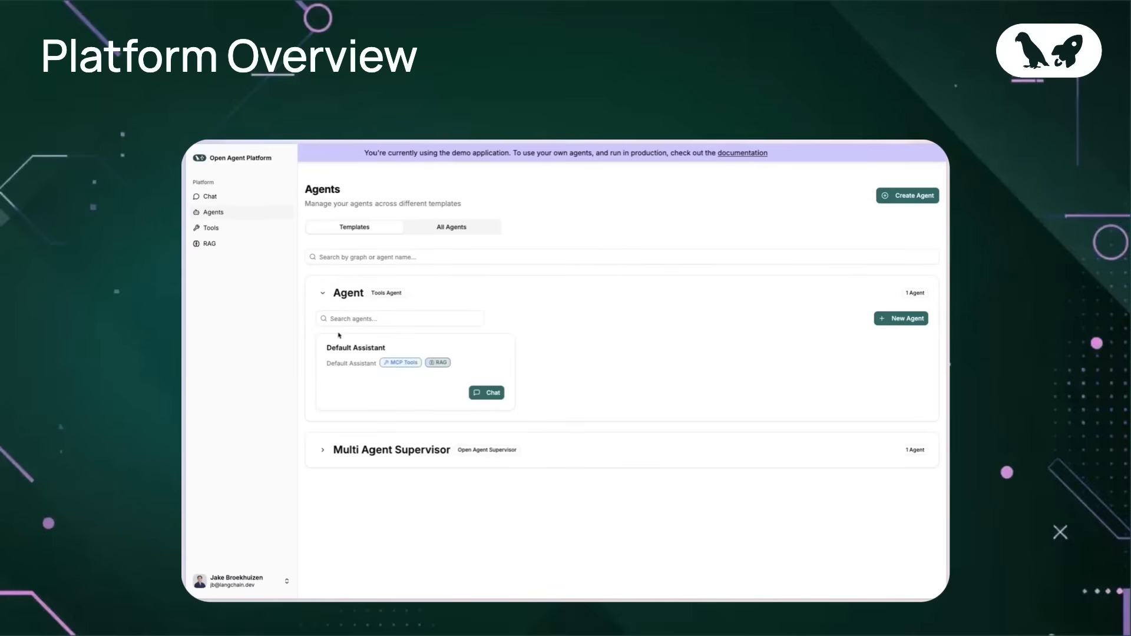
left_click(323, 450)
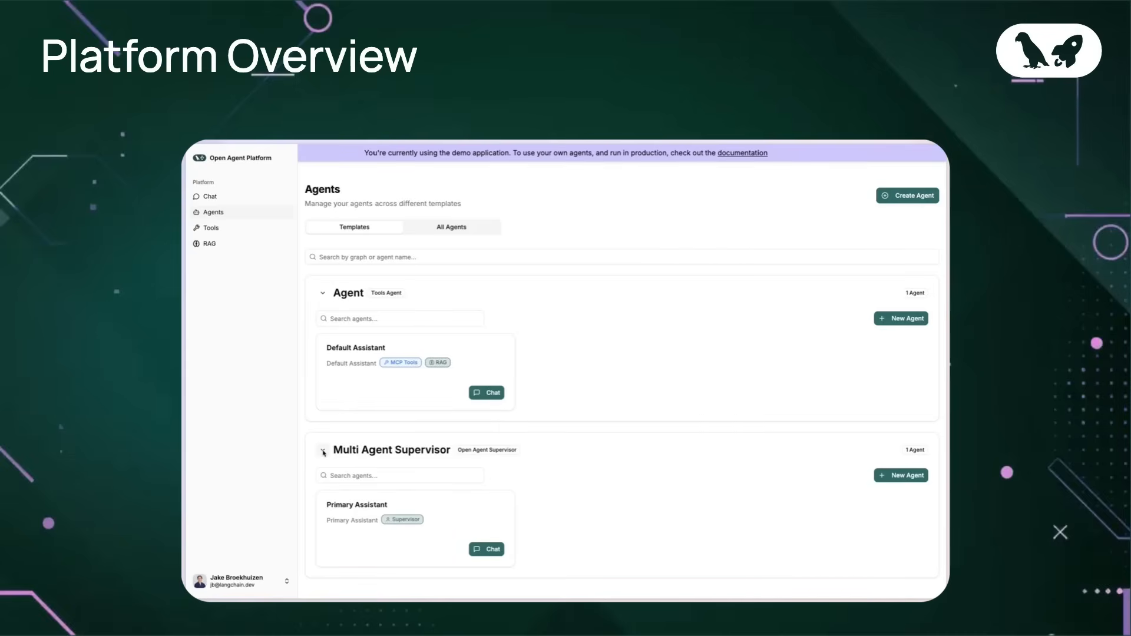
left_click(323, 449)
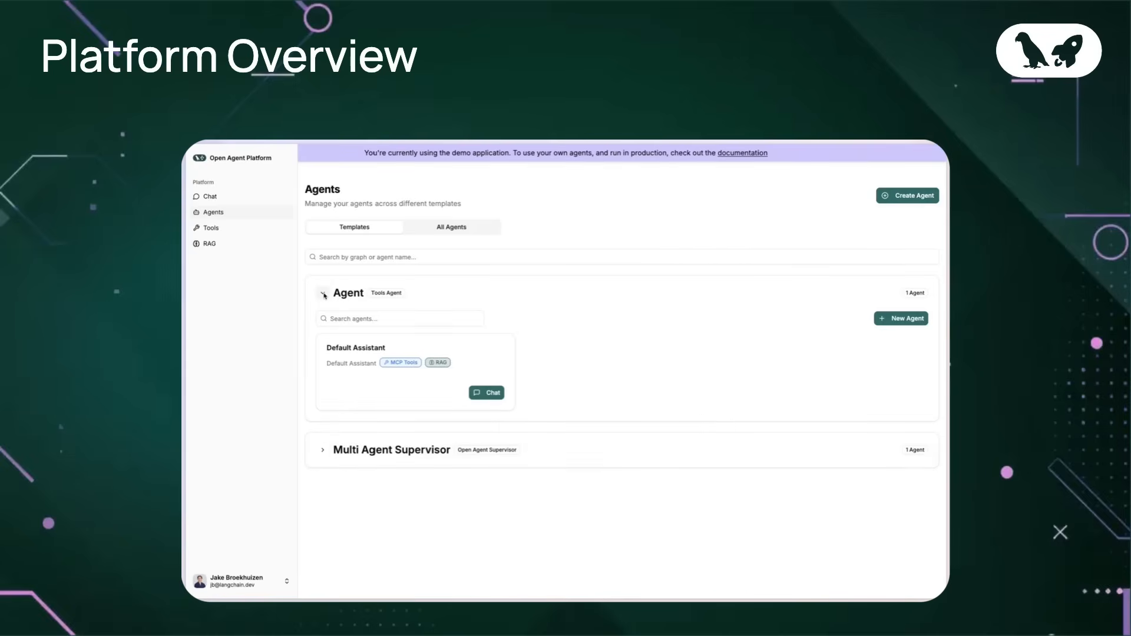
left_click(323, 292)
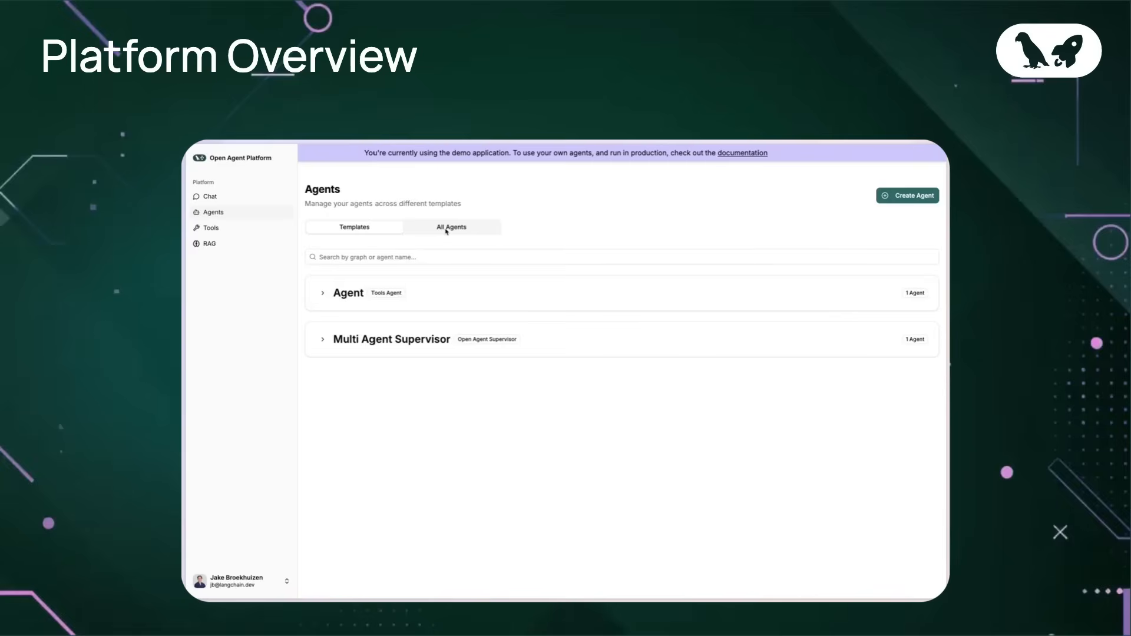
left_click(450, 226)
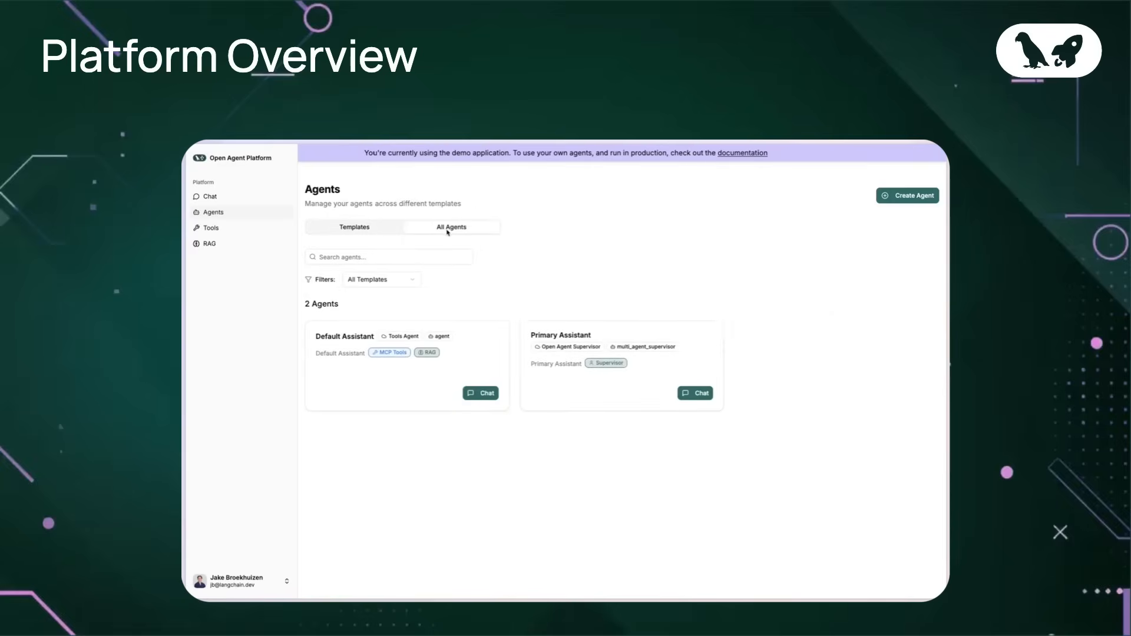
mouse_move(211, 228)
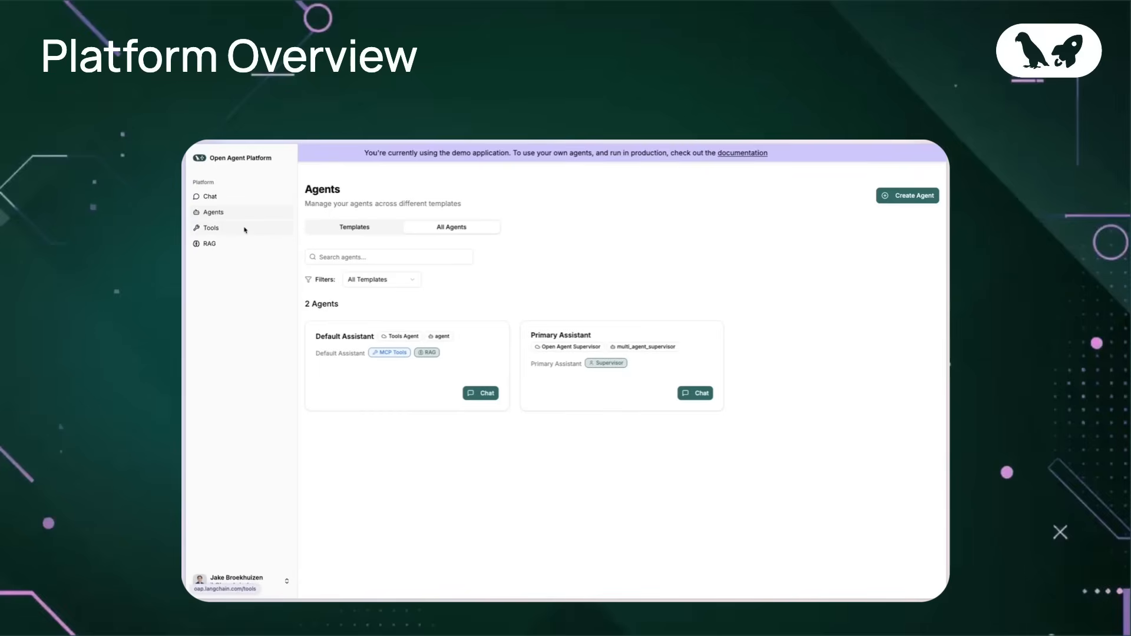
- Browse the tools catalogue of 50+ tools including GitHub and Google actions
left_click(210, 228)
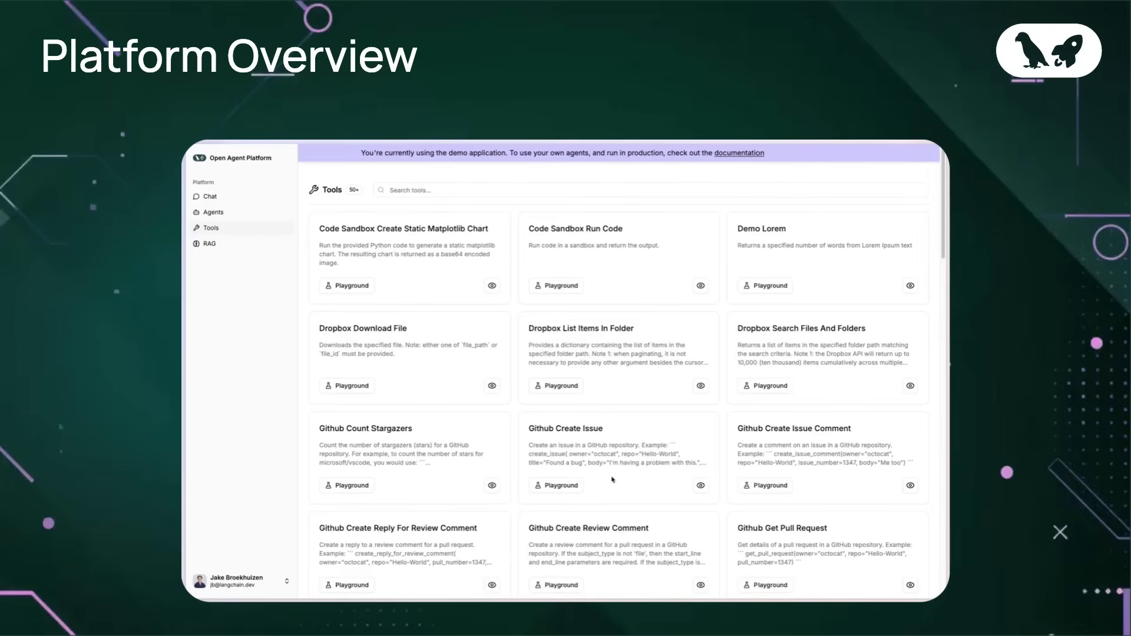
scroll("down", 3)
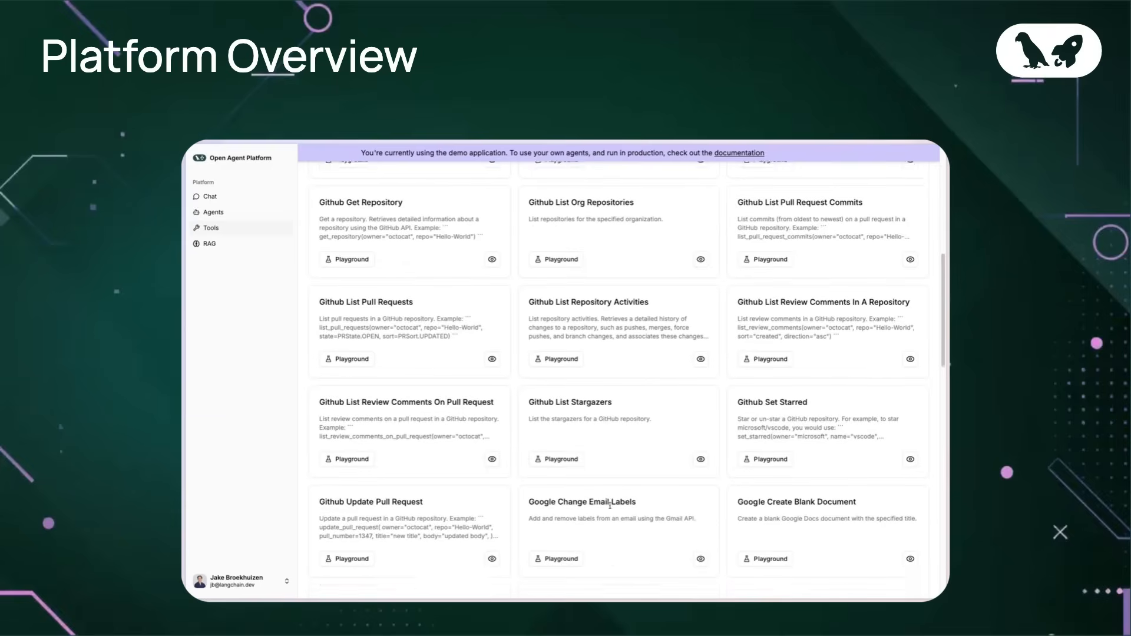
scroll("down", 3)
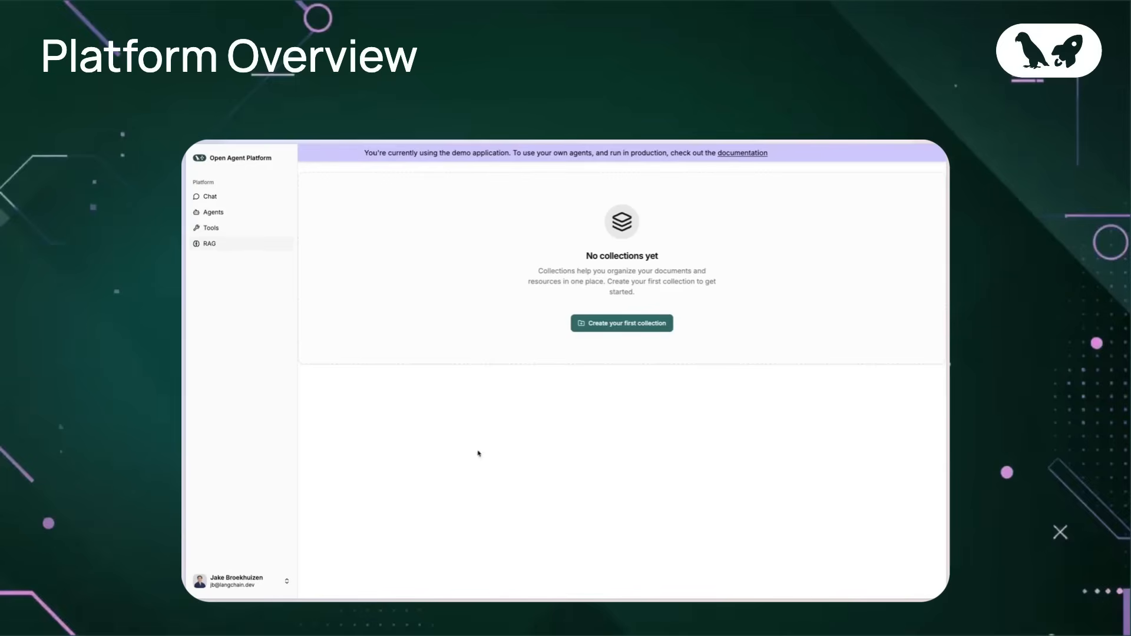
mouse_move(605, 504)
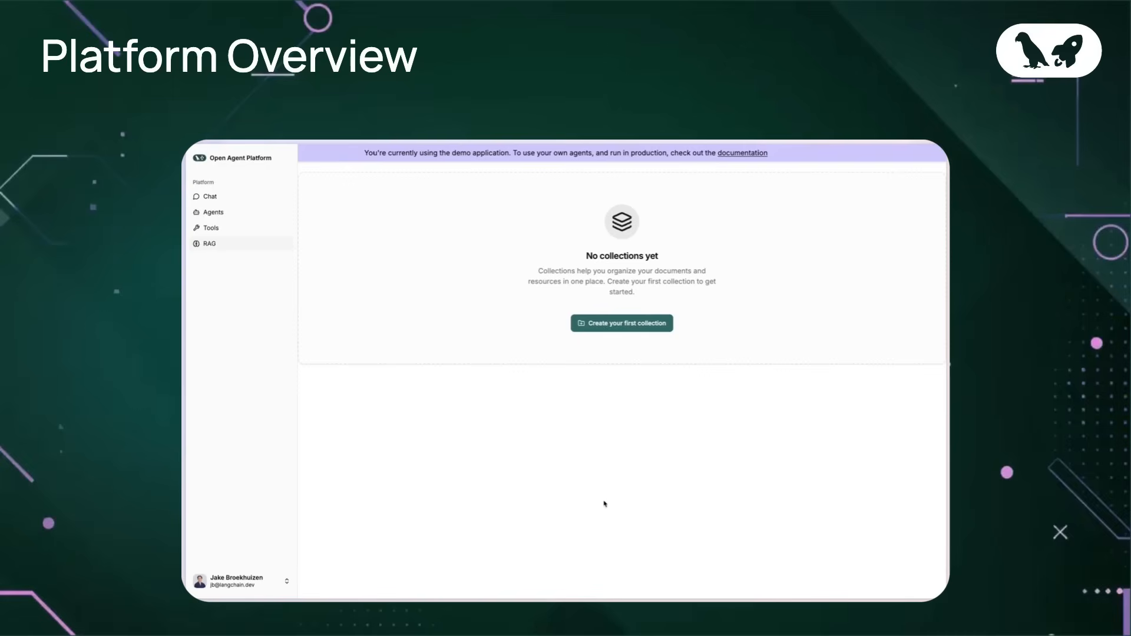
mouse_move(684, 453)
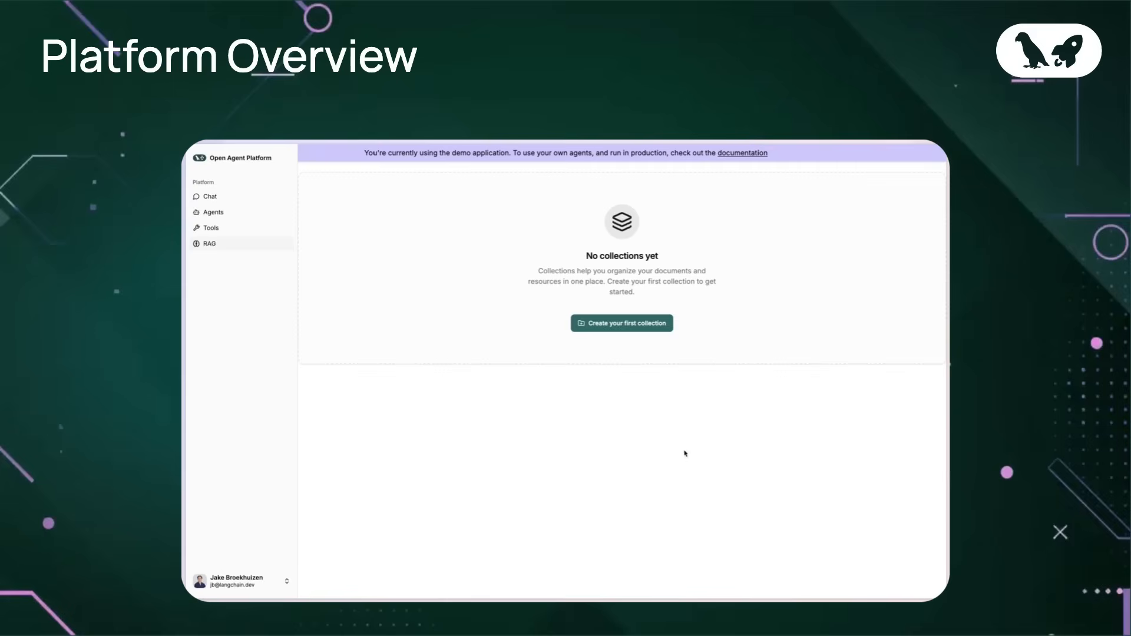
mouse_move(655, 414)
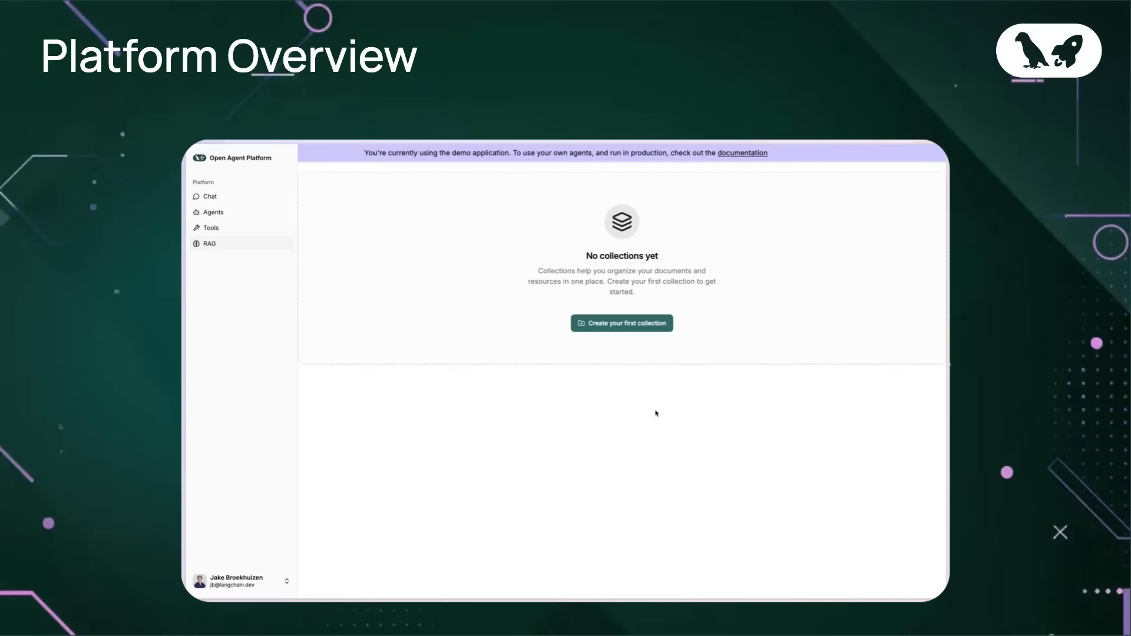
mouse_move(393, 331)
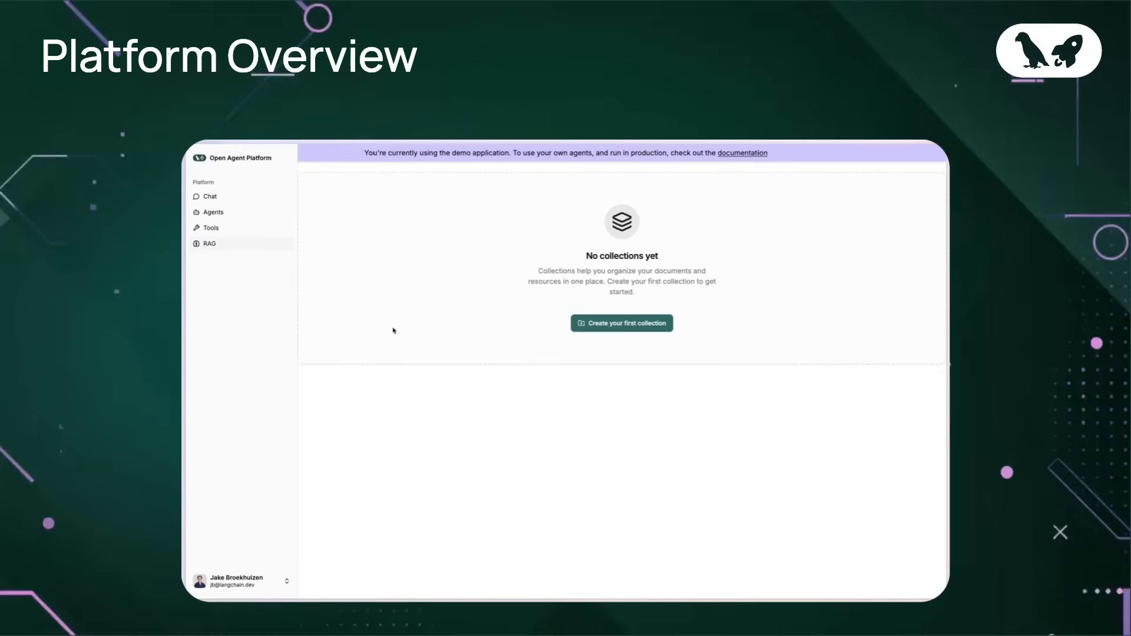
mouse_move(354, 392)
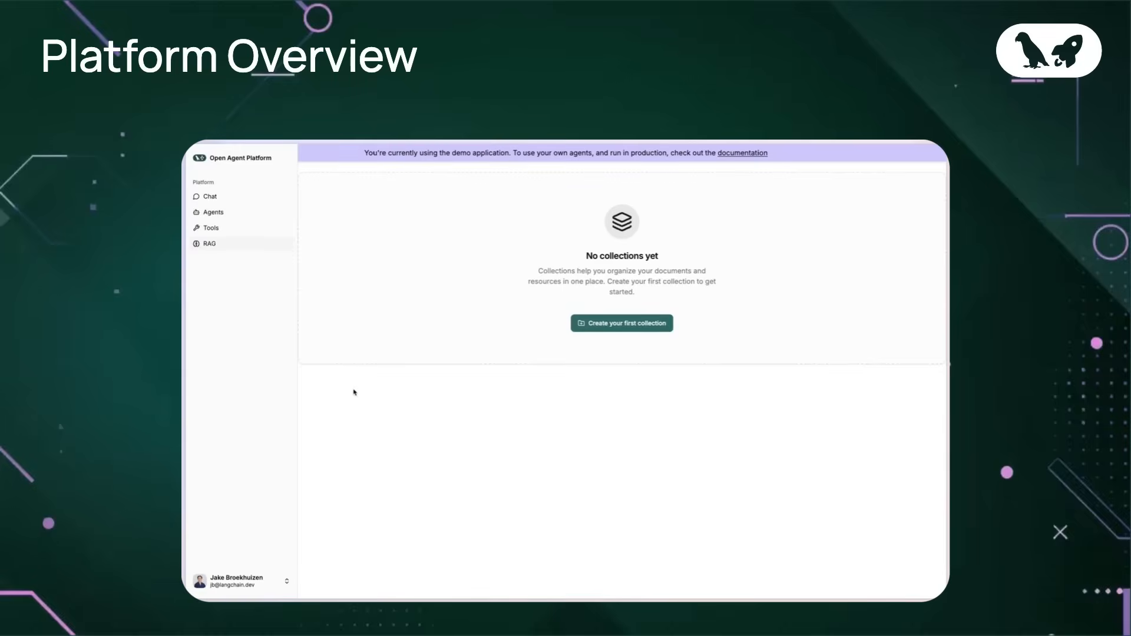
- Return to the chat welcome page with Default Assistant preselected
left_click(209, 196)
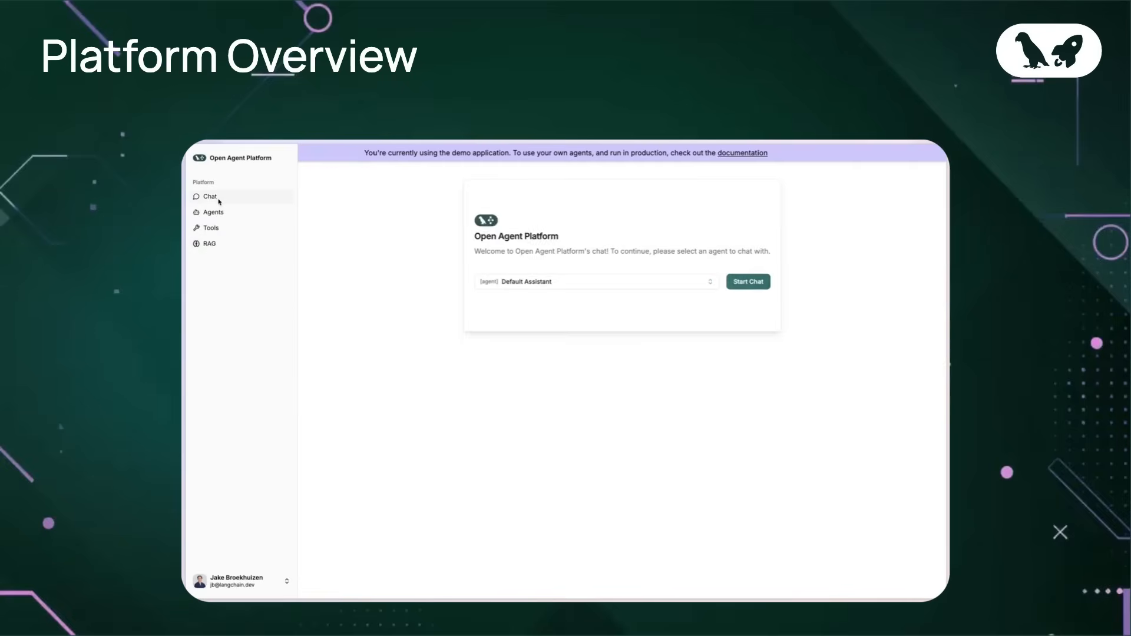
mouse_move(496, 573)
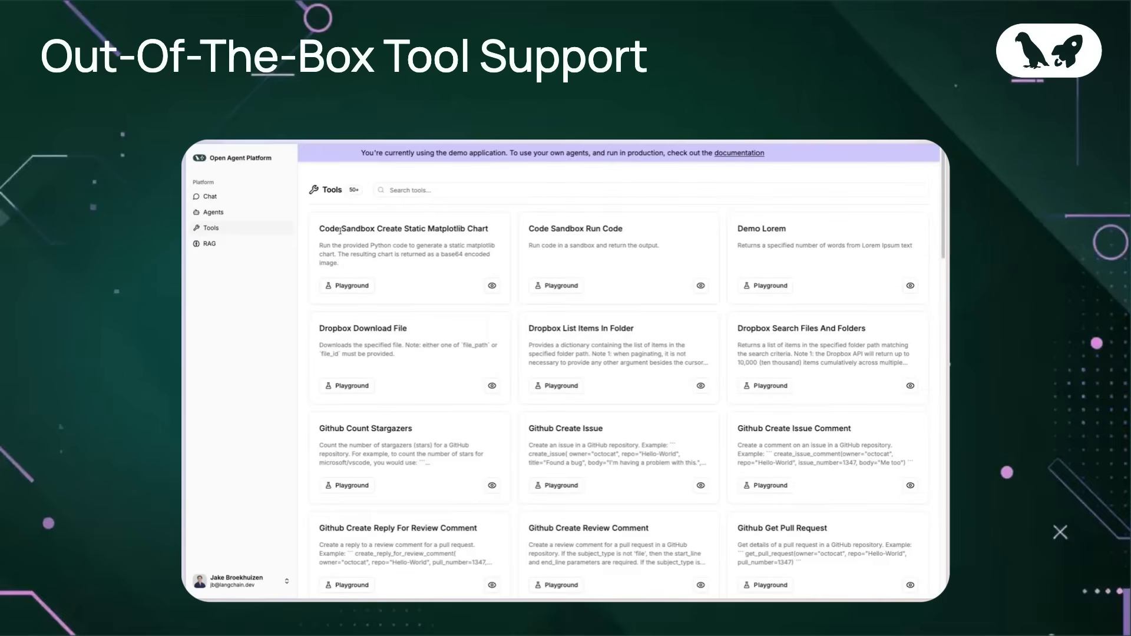
mouse_move(529, 210)
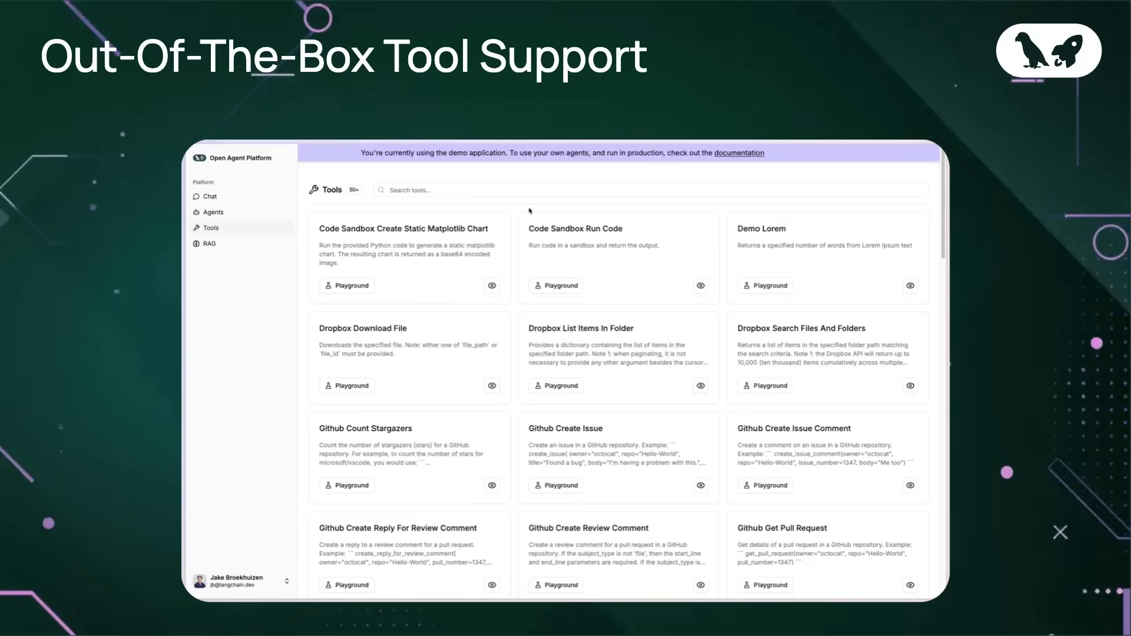
mouse_move(529, 225)
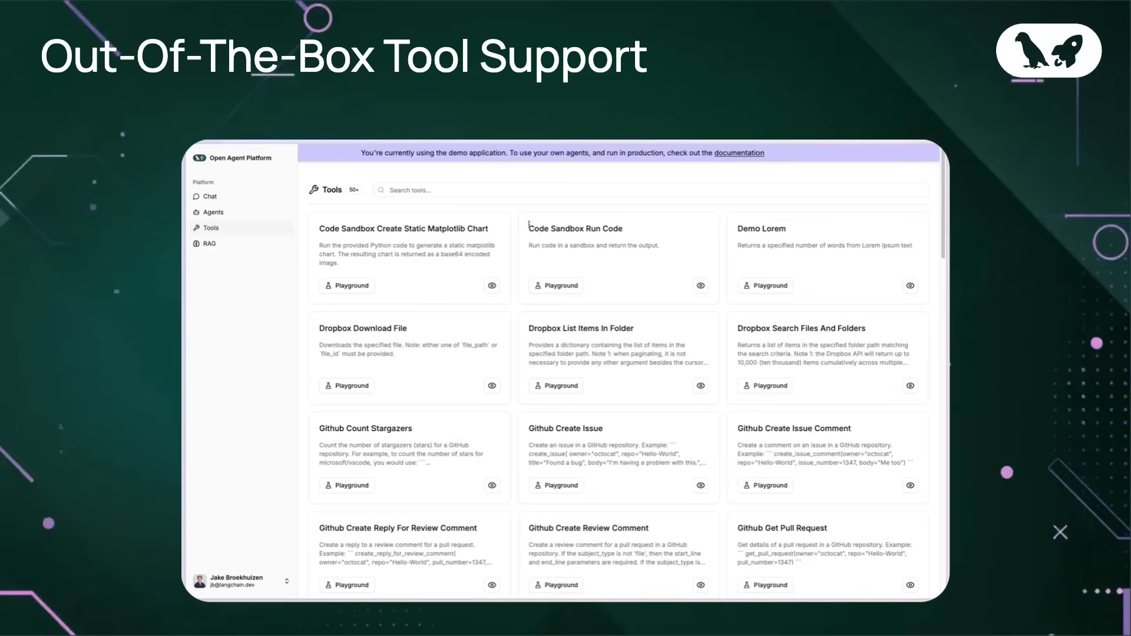
- Open the Math Add tool in the Tools Playground
left_click(491, 285)
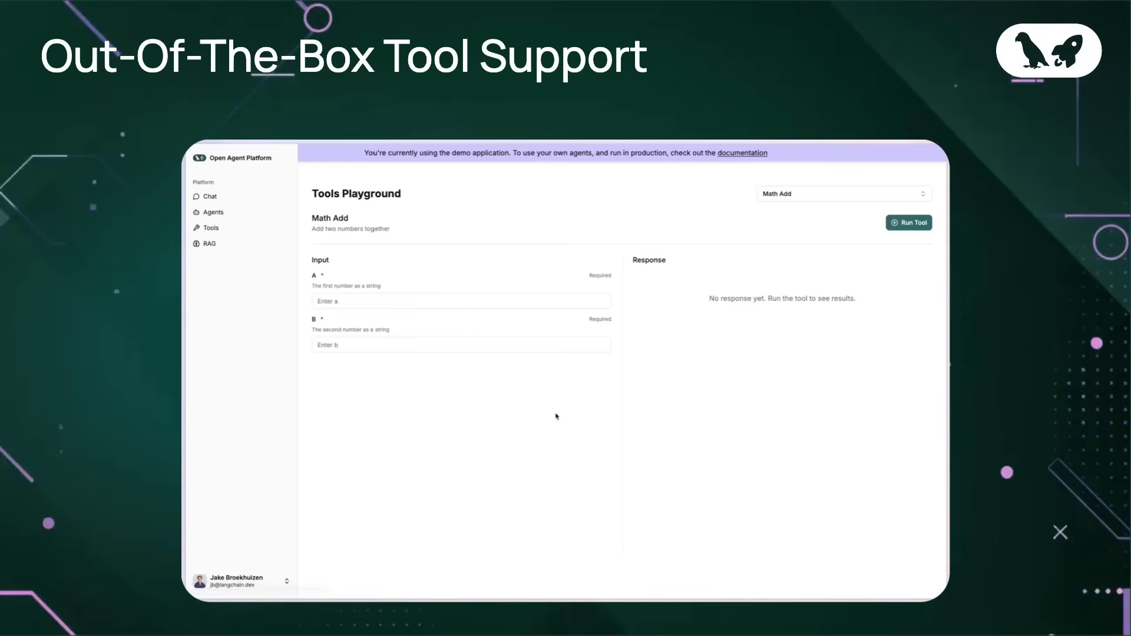
- Run Math Add on 2 and 2, returning 4
left_click(460, 301)
type("2")
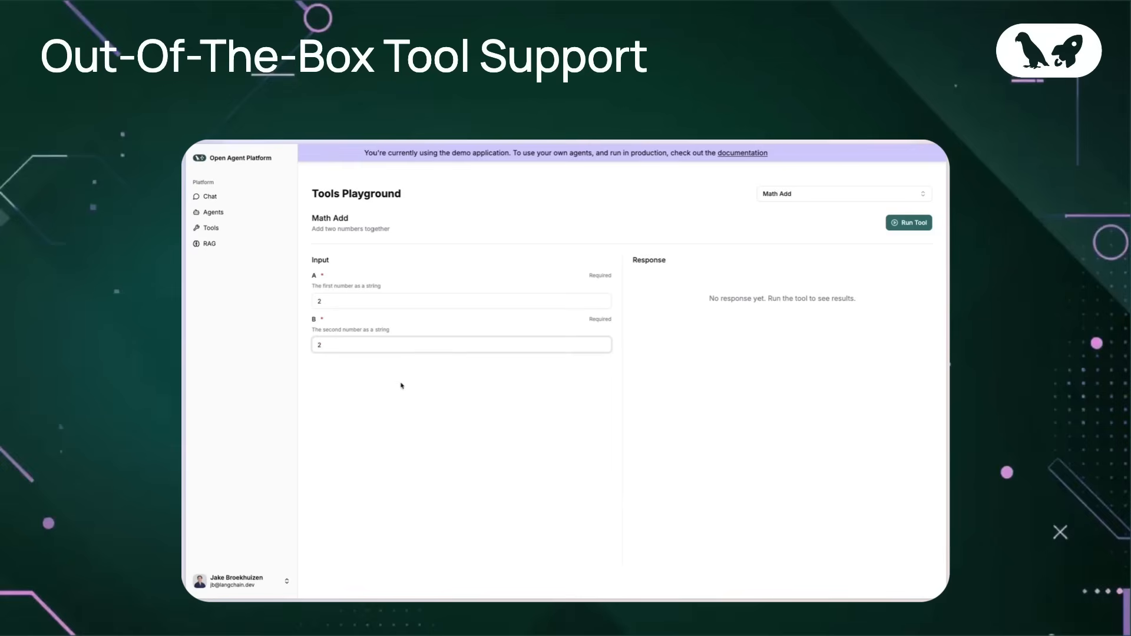
left_click(909, 222)
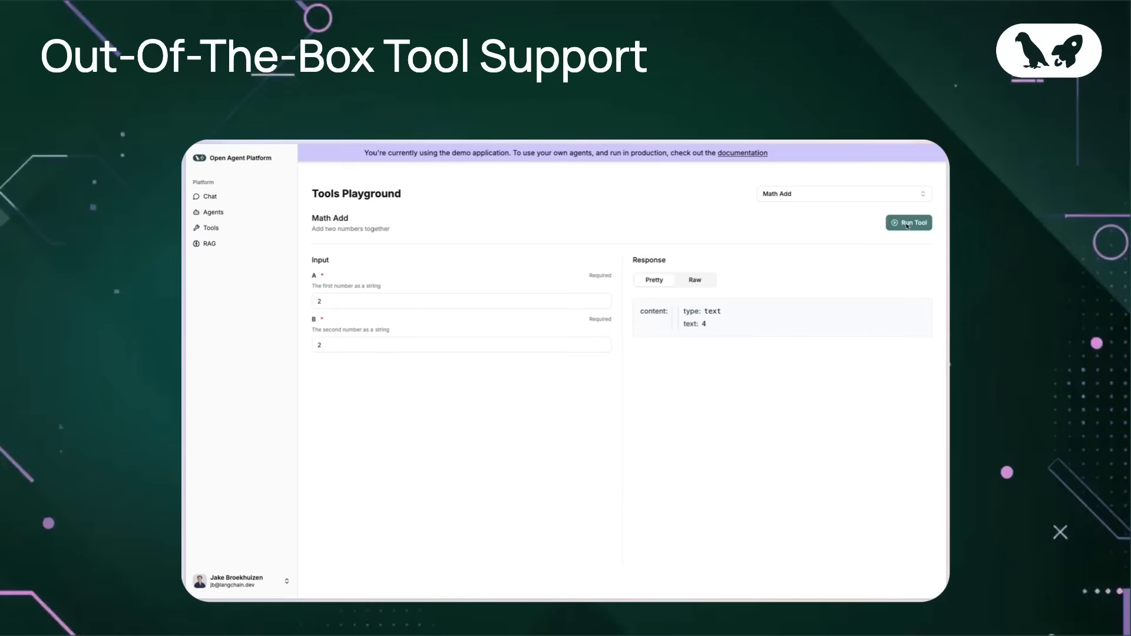
- Switch the playground to the Google Send Email tool
left_click(843, 193)
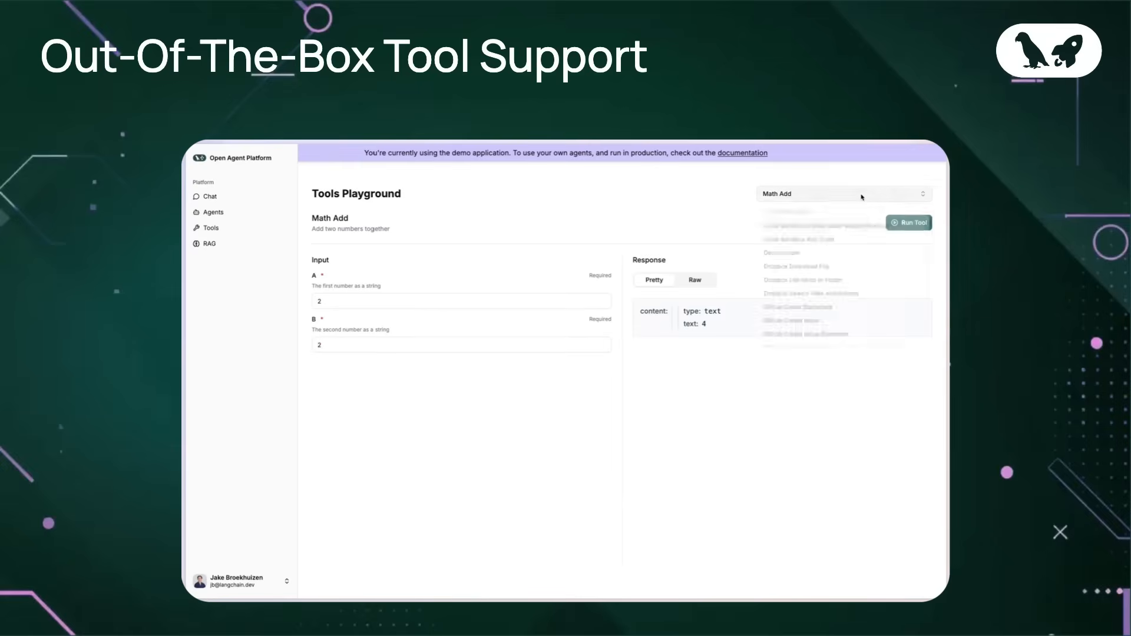
left_click(842, 193)
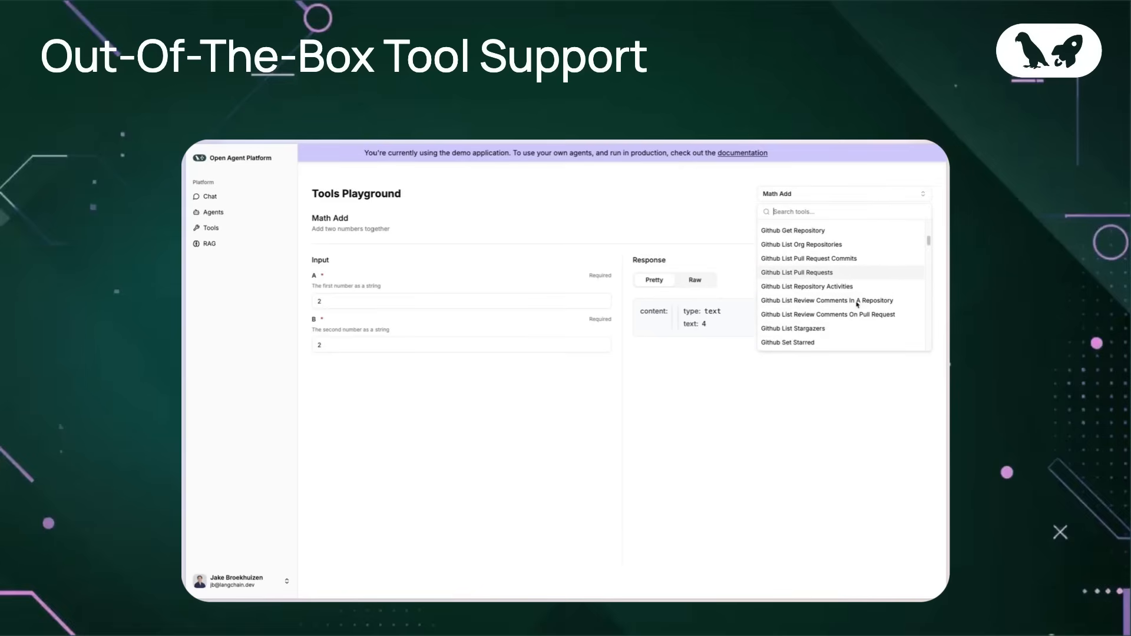
scroll("down", 3)
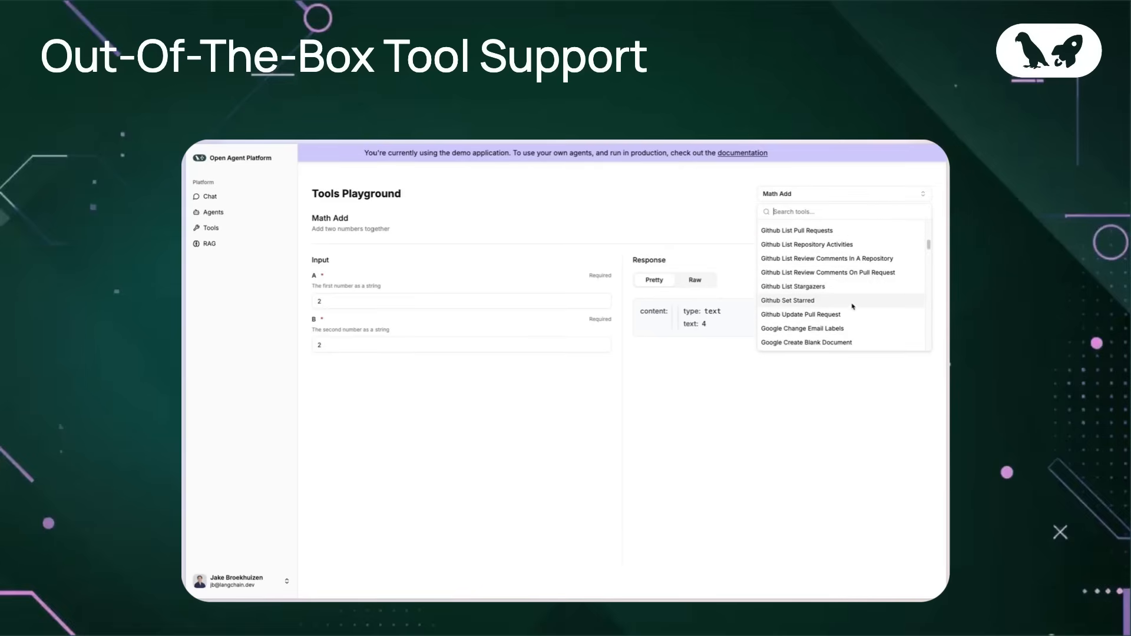
scroll("down", 3)
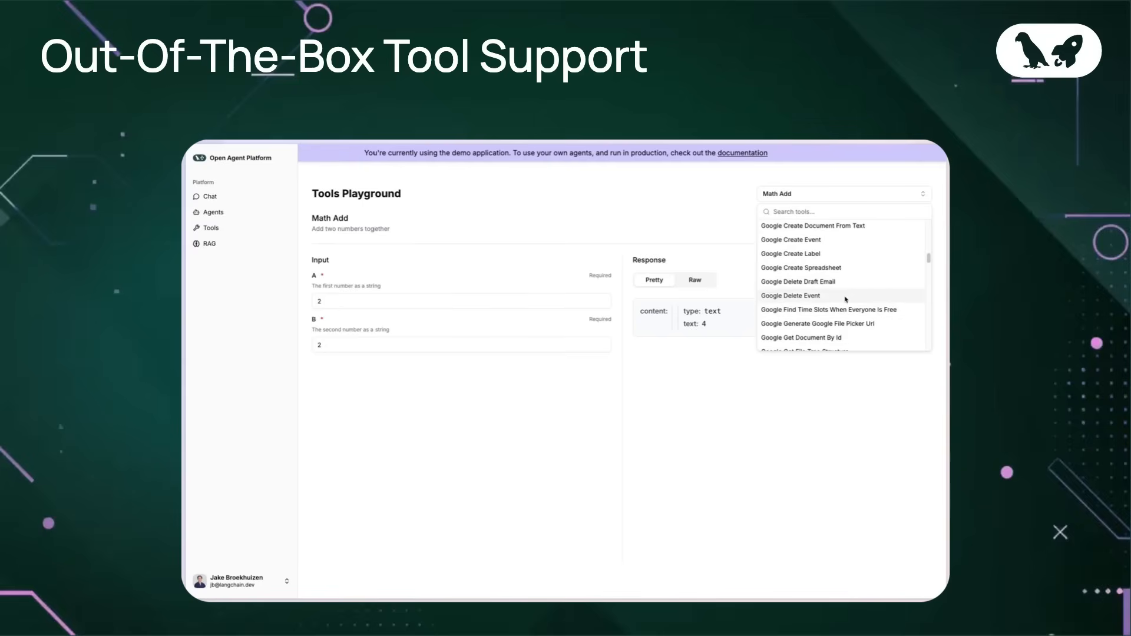
left_click(800, 282)
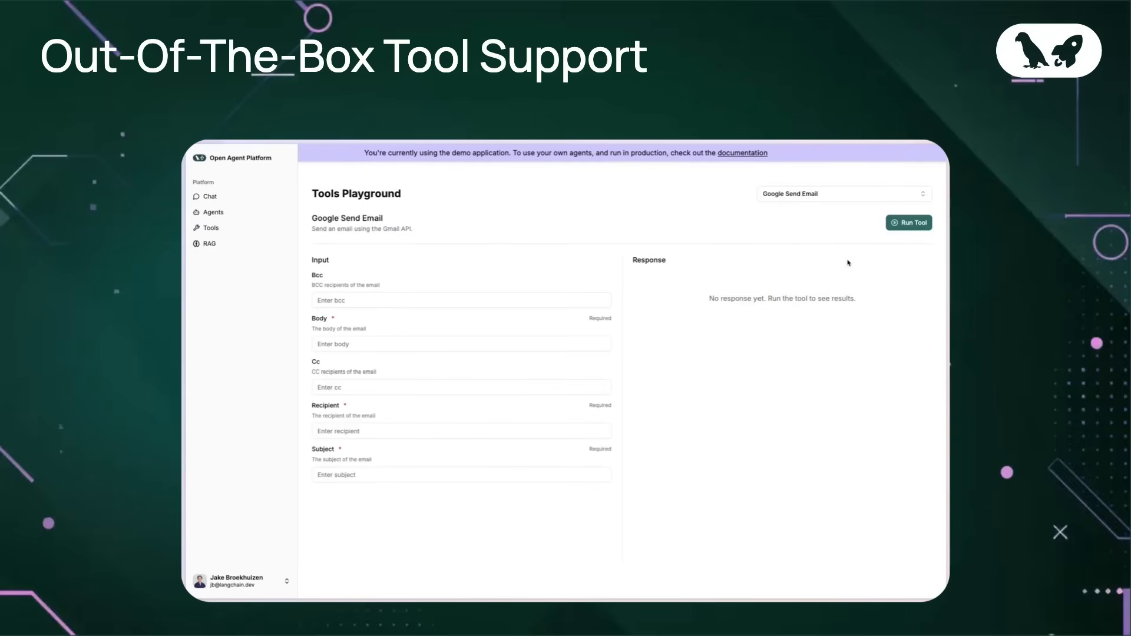
- Fill the email body and run Google Send Email, then follow the returned authorization link
left_click(460, 344)
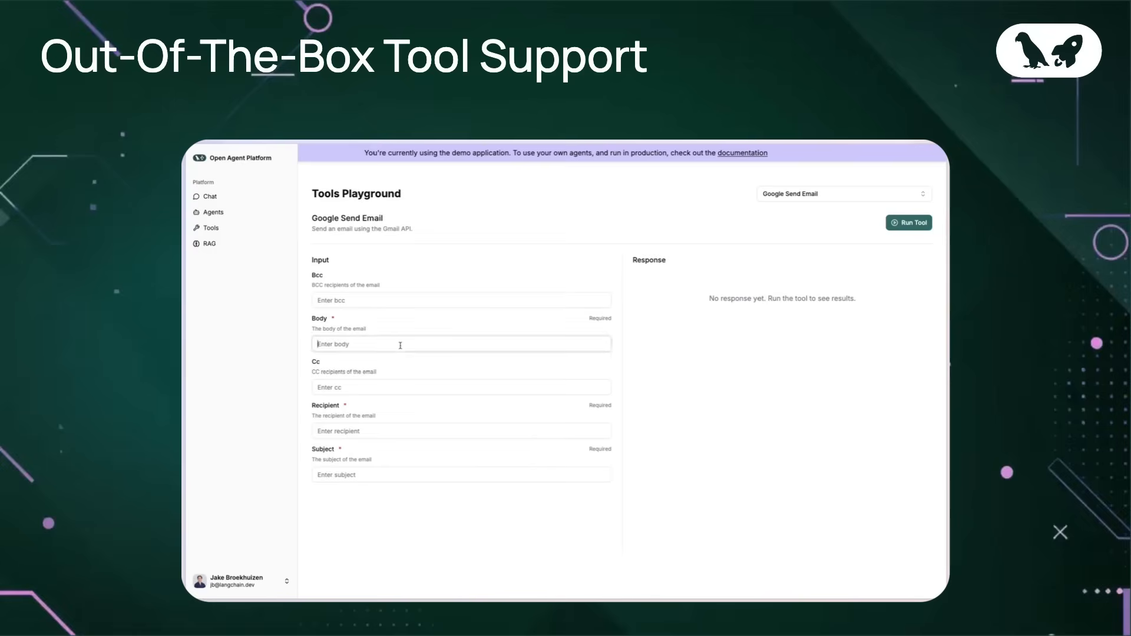
left_click(909, 222)
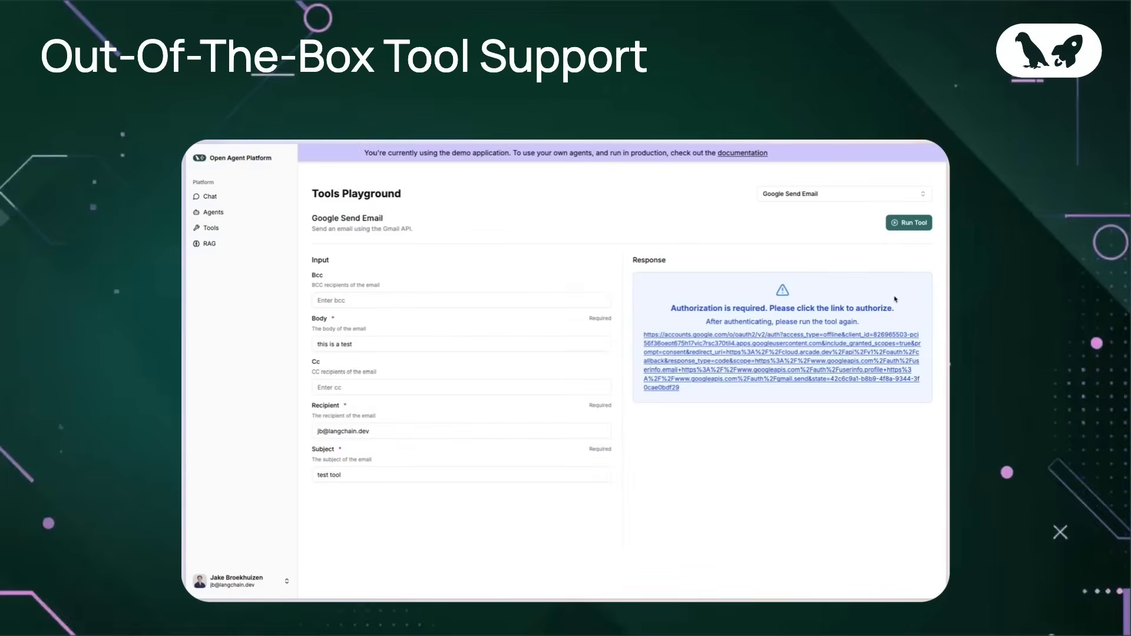
left_click(908, 222)
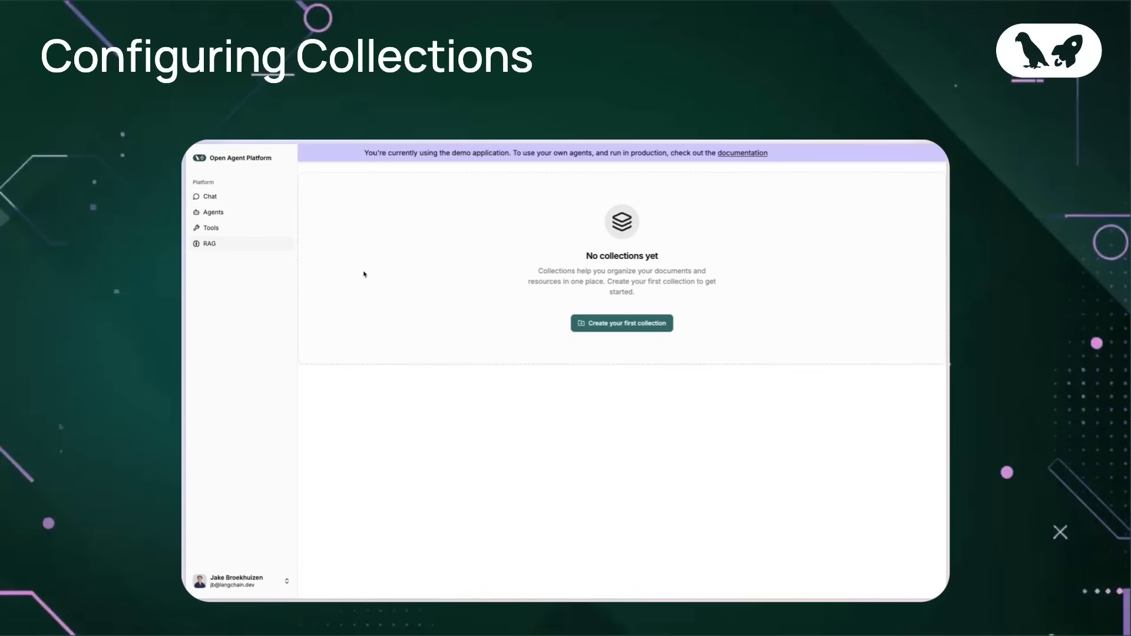
mouse_move(540, 327)
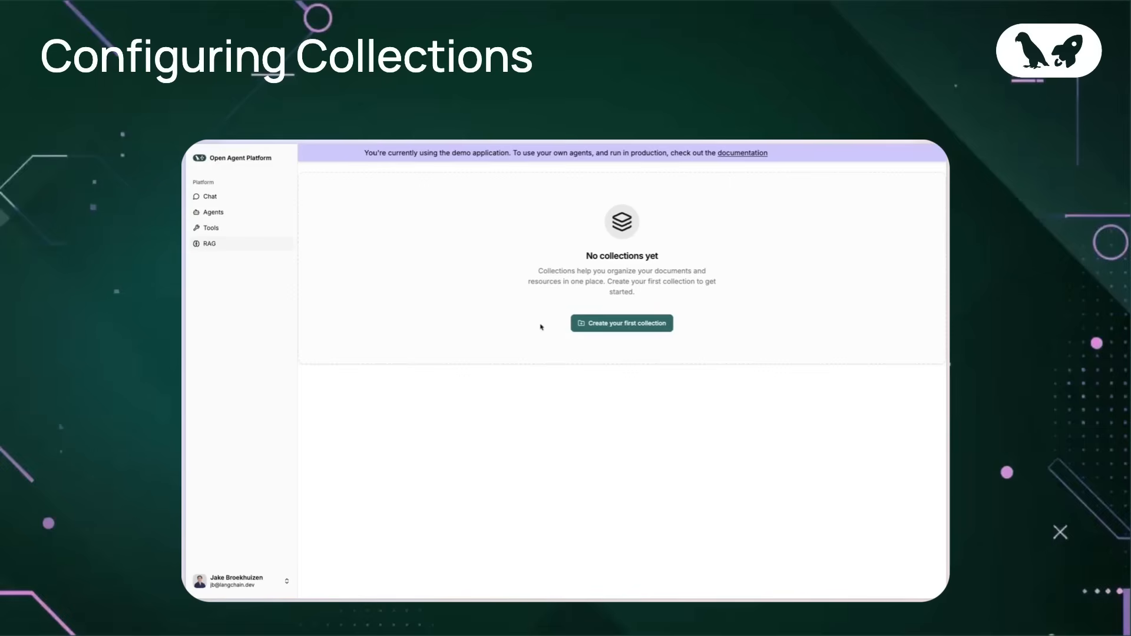
- Create financial-statements-collection described as 'a collection for my financial documents'
left_click(620, 322)
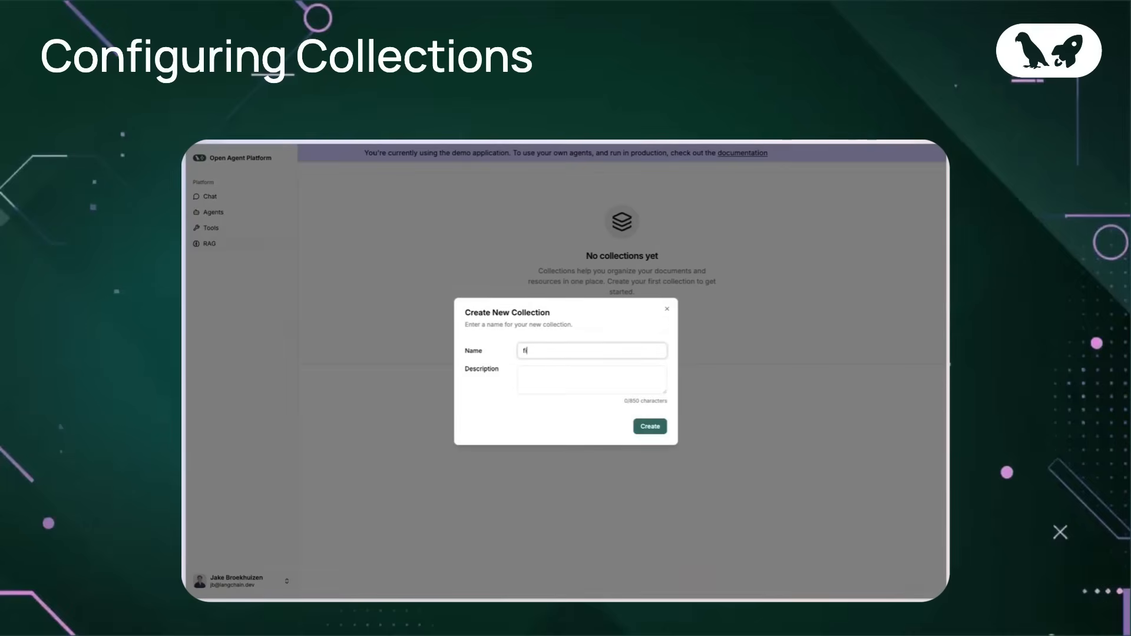
type("financial-statements-")
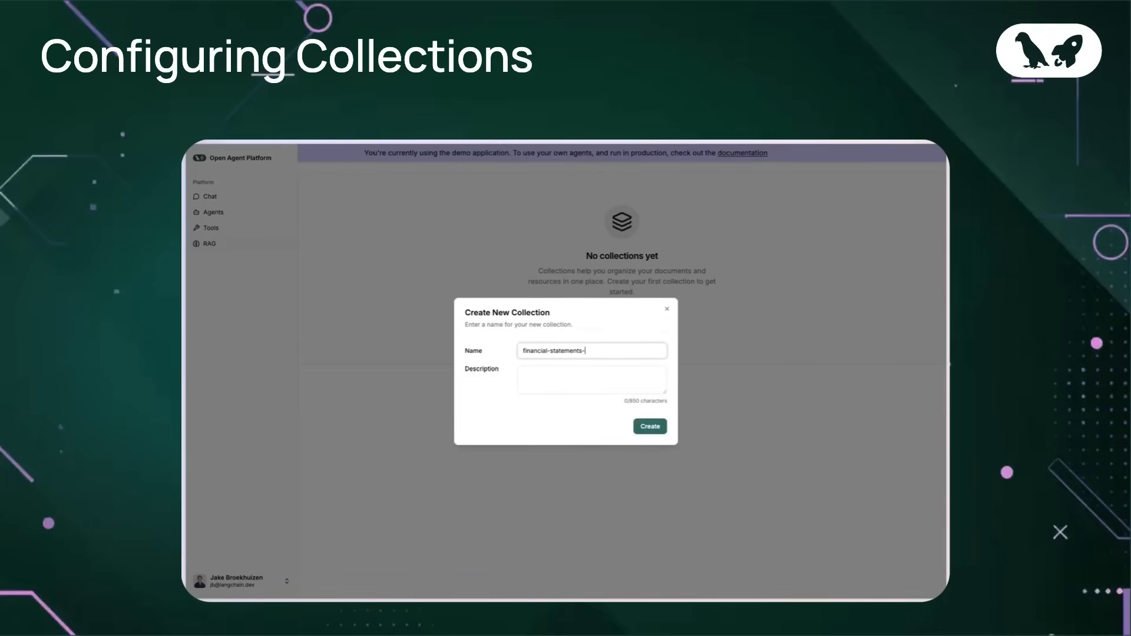
type("collection")
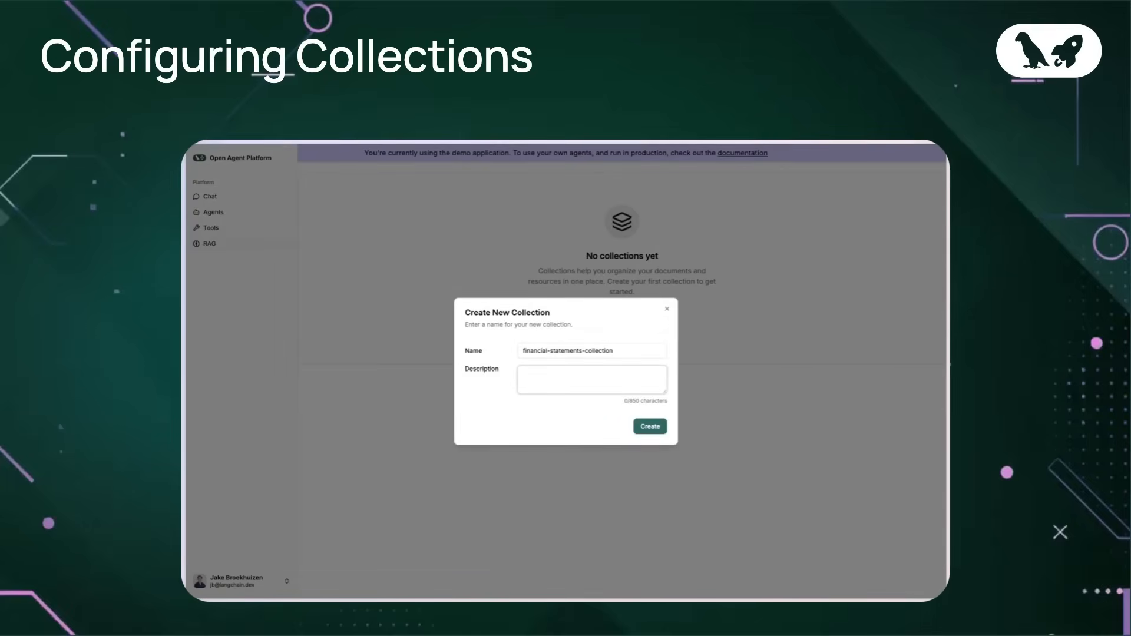
type("a collection for my financial")
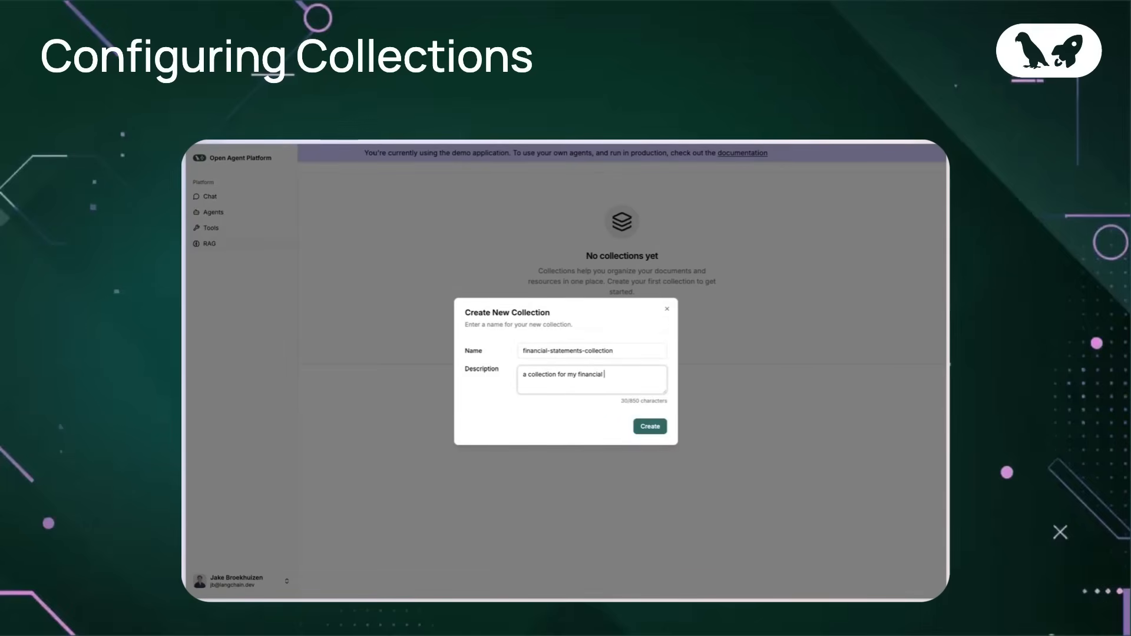
type("documents")
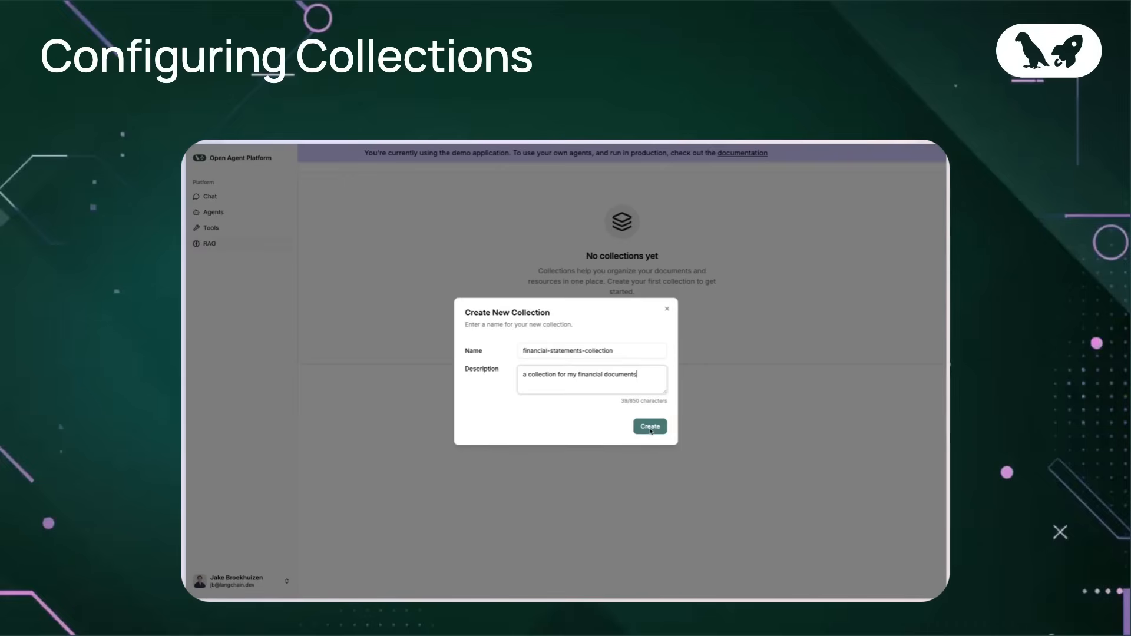
left_click(648, 426)
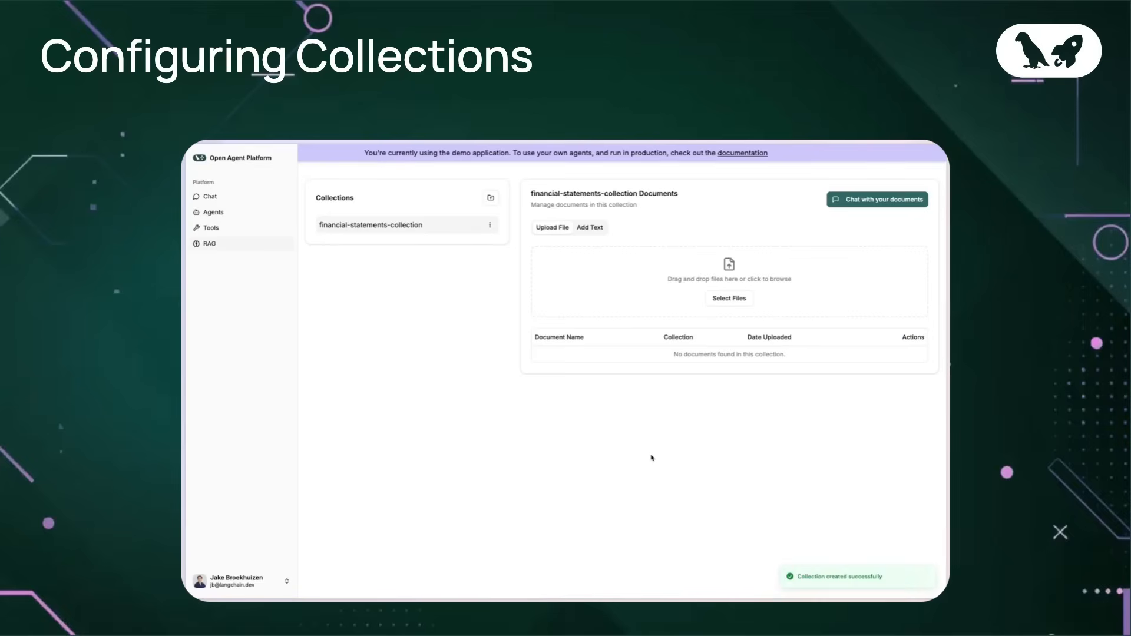
mouse_move(648, 462)
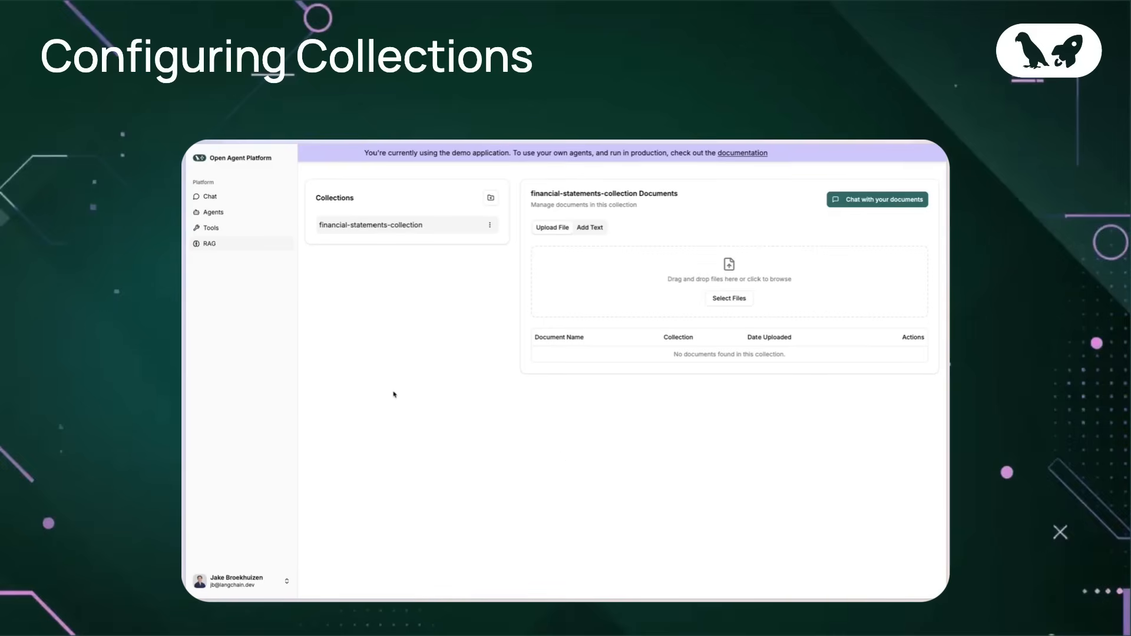
left_click(490, 197)
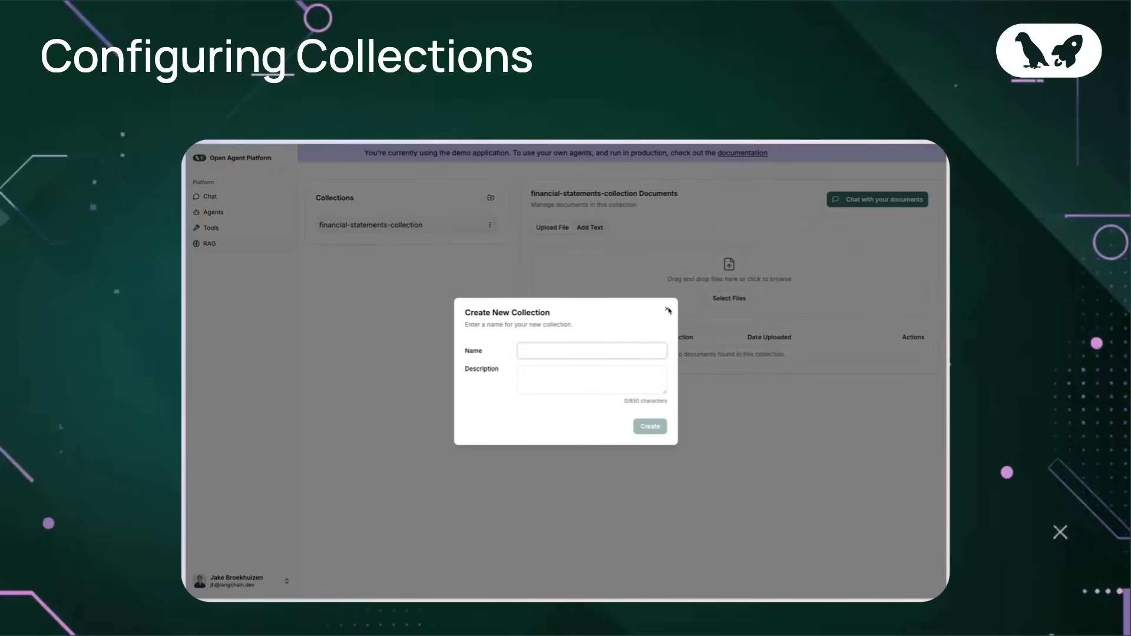
left_click(666, 310)
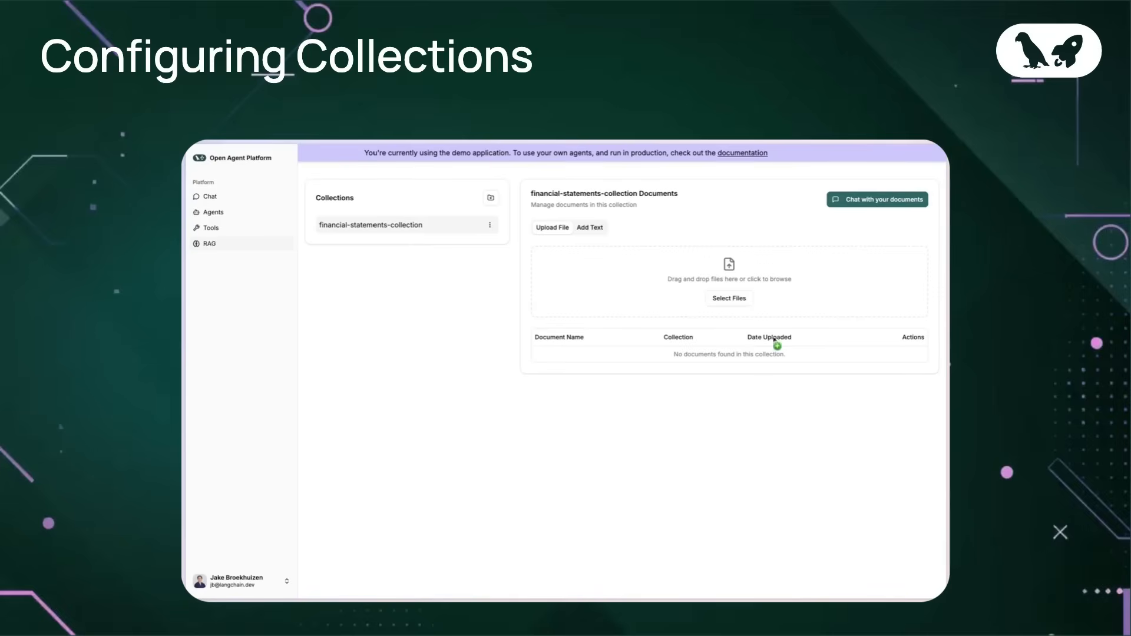
- Upload goog-10-k-2024.pdf into the collection
left_click(728, 298)
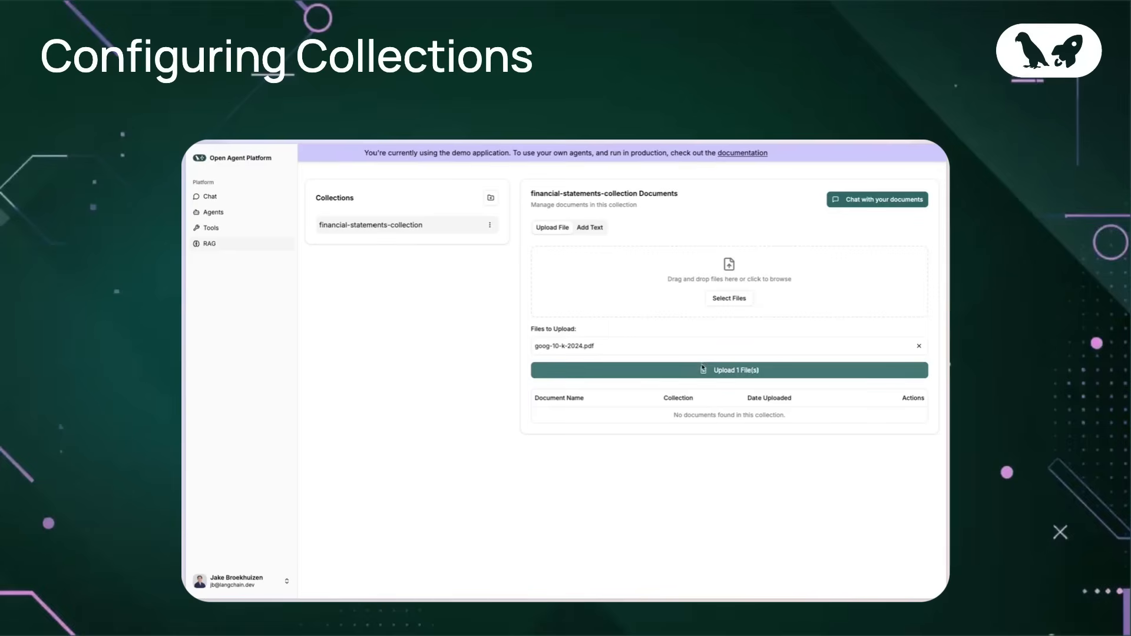
left_click(728, 370)
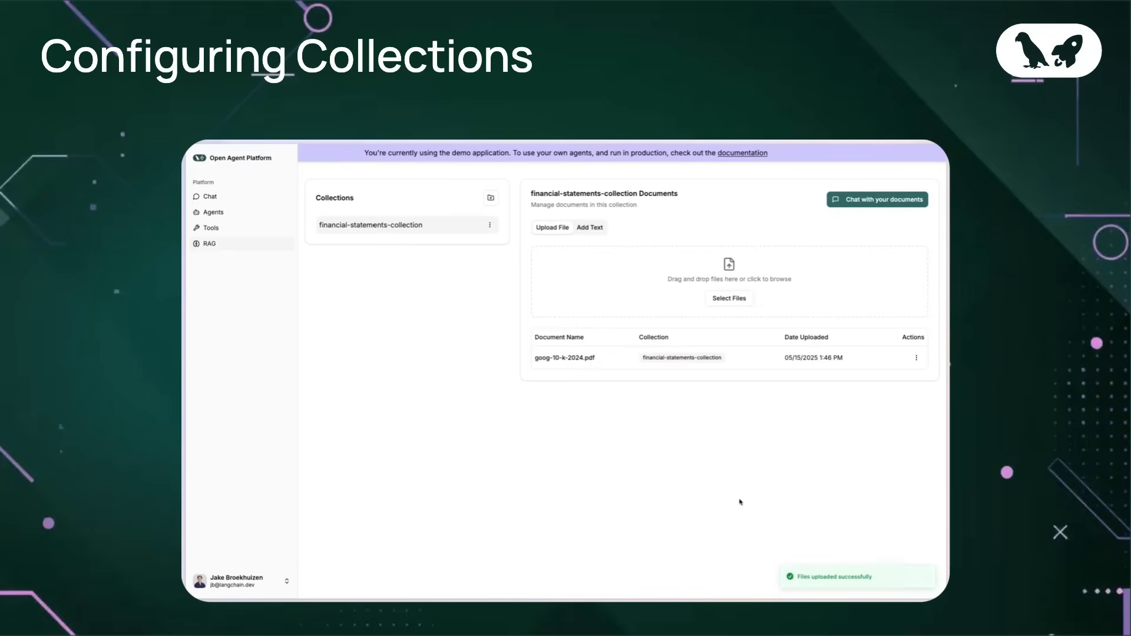
- Add a text document to the collection and go to the Agents overview
left_click(589, 227)
type("Some financial information")
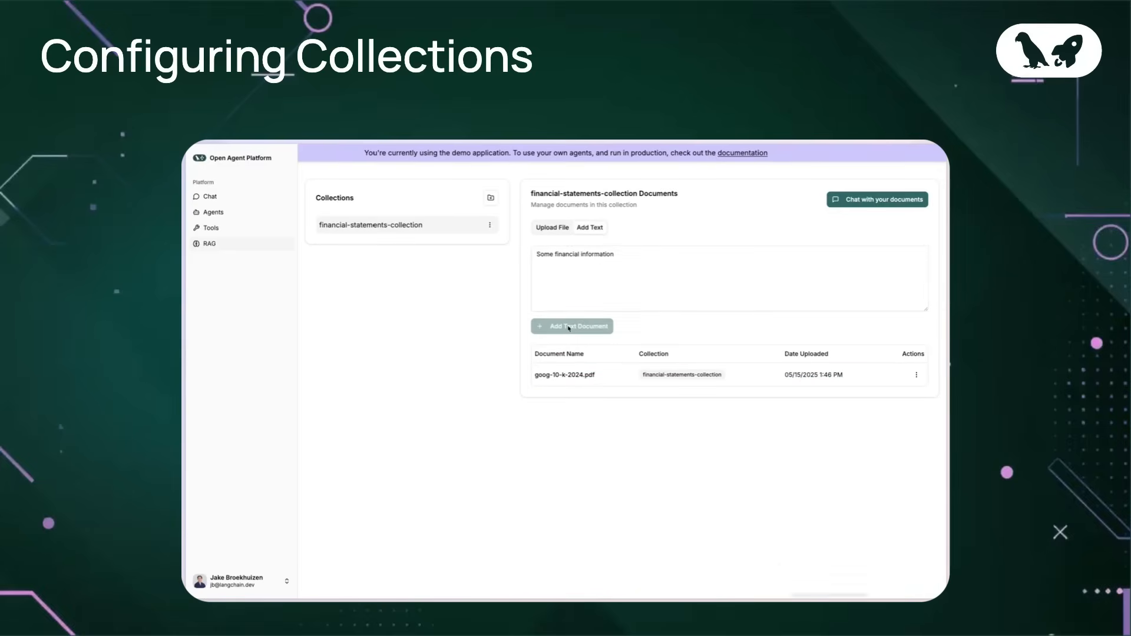
left_click(571, 326)
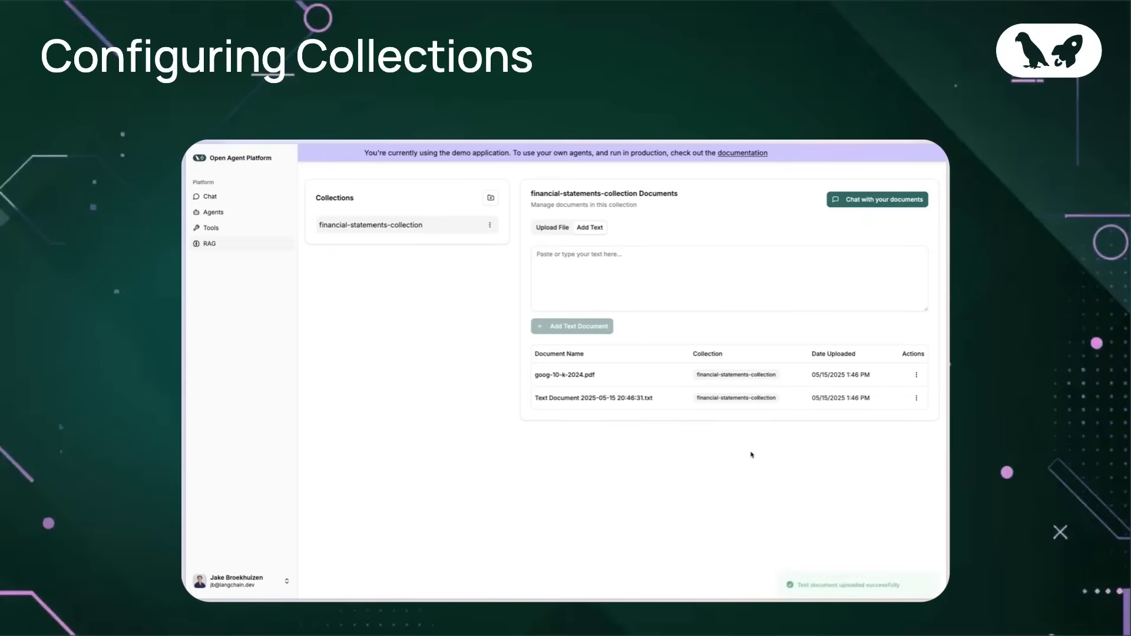
left_click(552, 227)
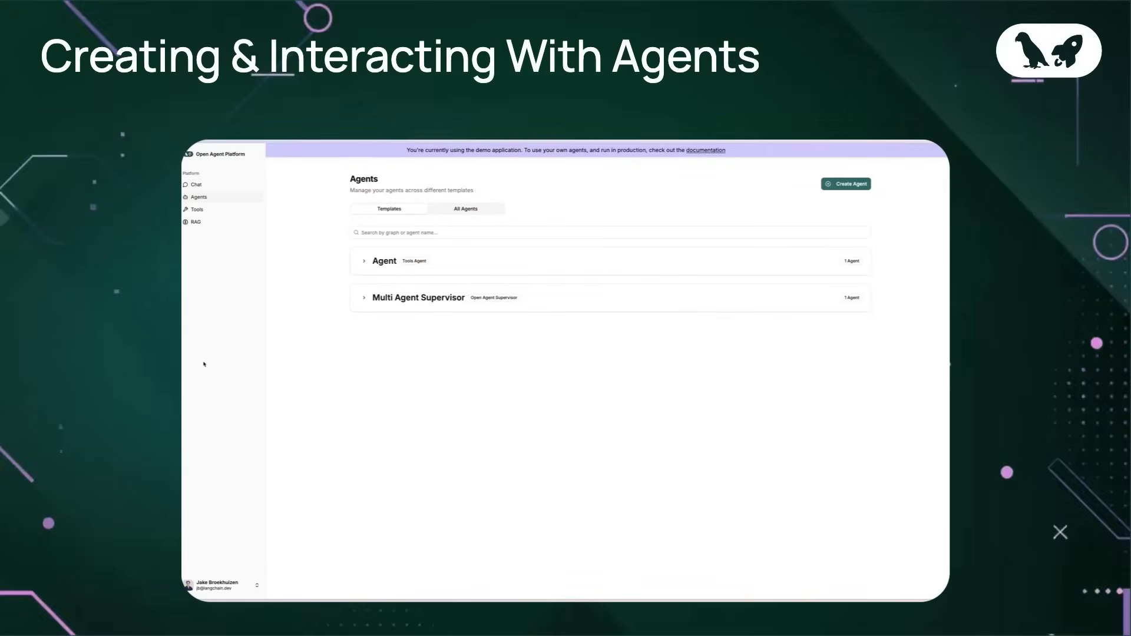
mouse_move(613, 349)
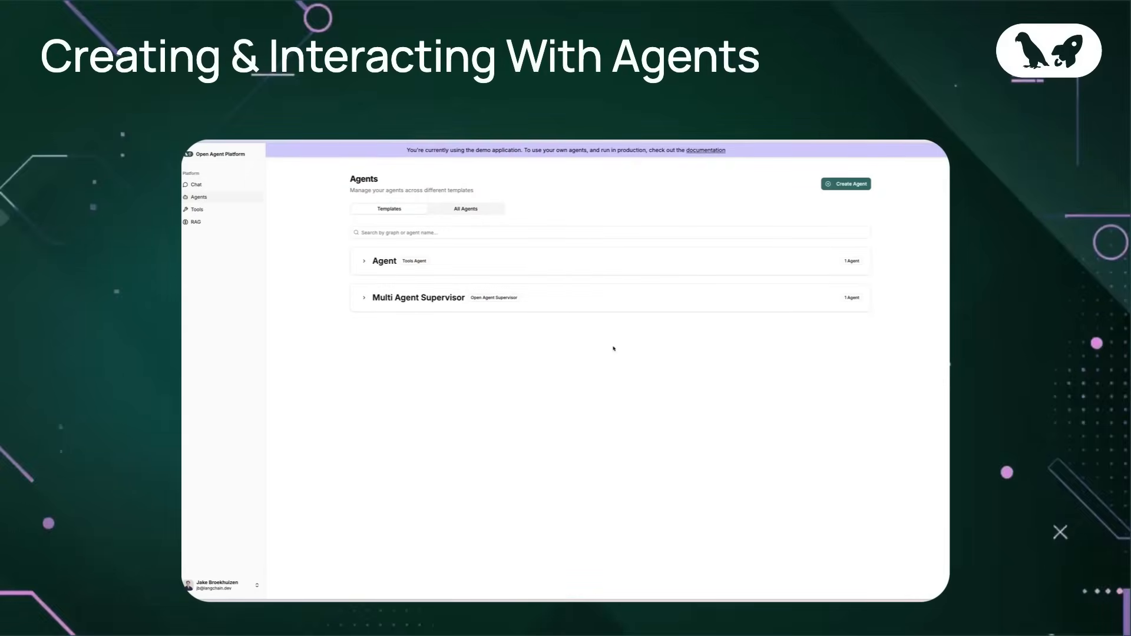
- Review the agents under the Tools Agent and Multi Agent Supervisor templates and start a new tools agent
left_click(385, 260)
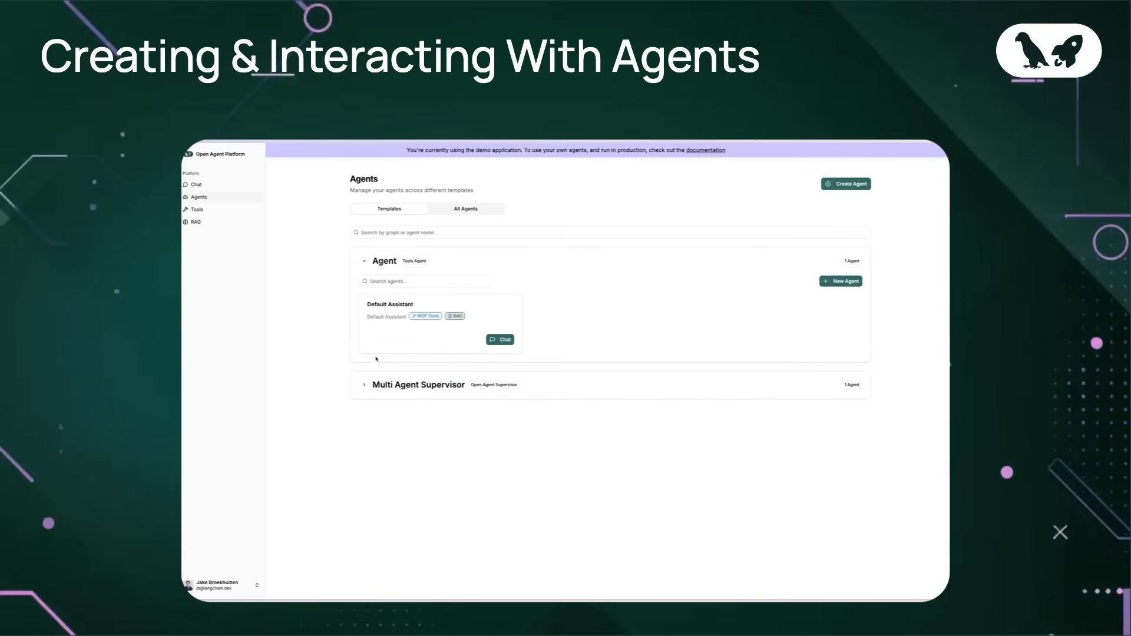
left_click(364, 384)
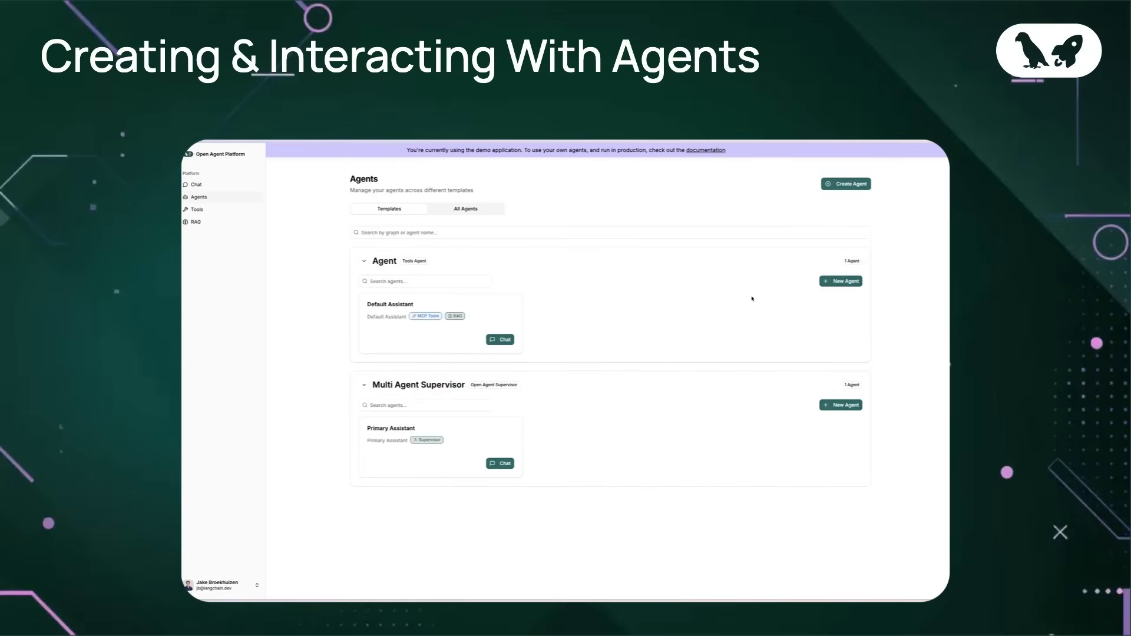
left_click(845, 183)
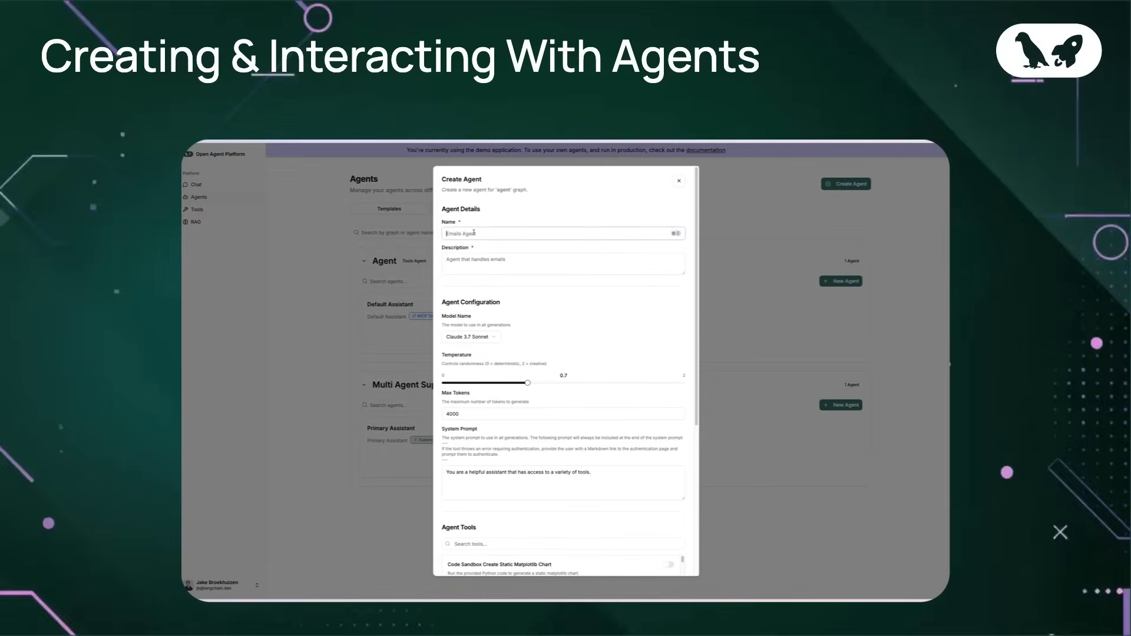
- Create 'Financial RAG Agent', described as performing rag over financial documents, with financial-statements-collection attached
type("Financial RAG Agent")
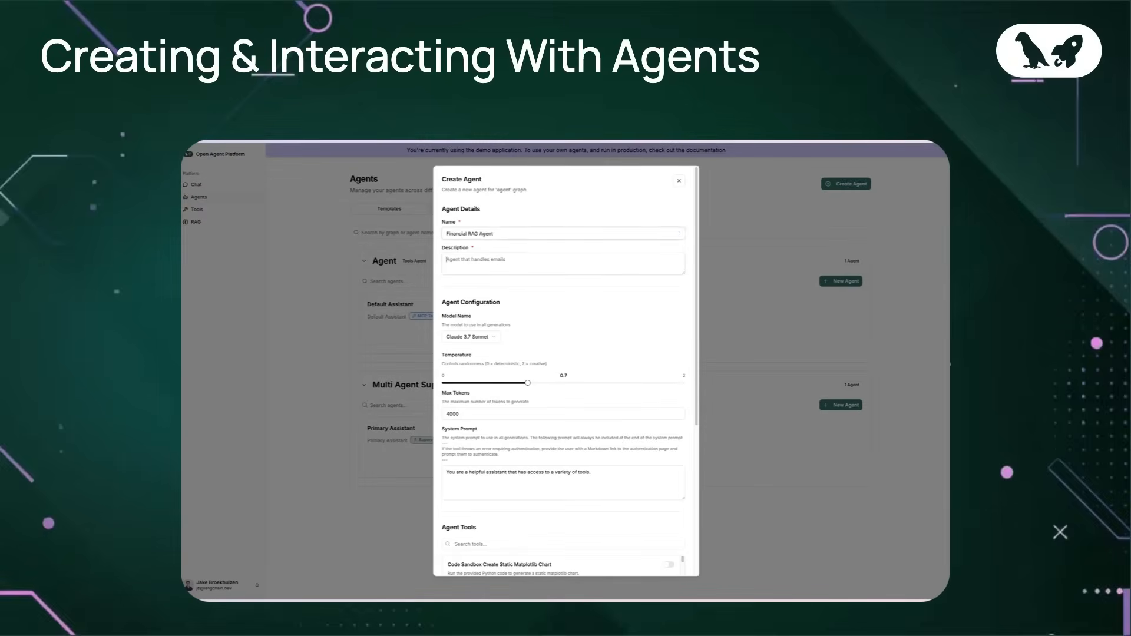
type("An agent that performs")
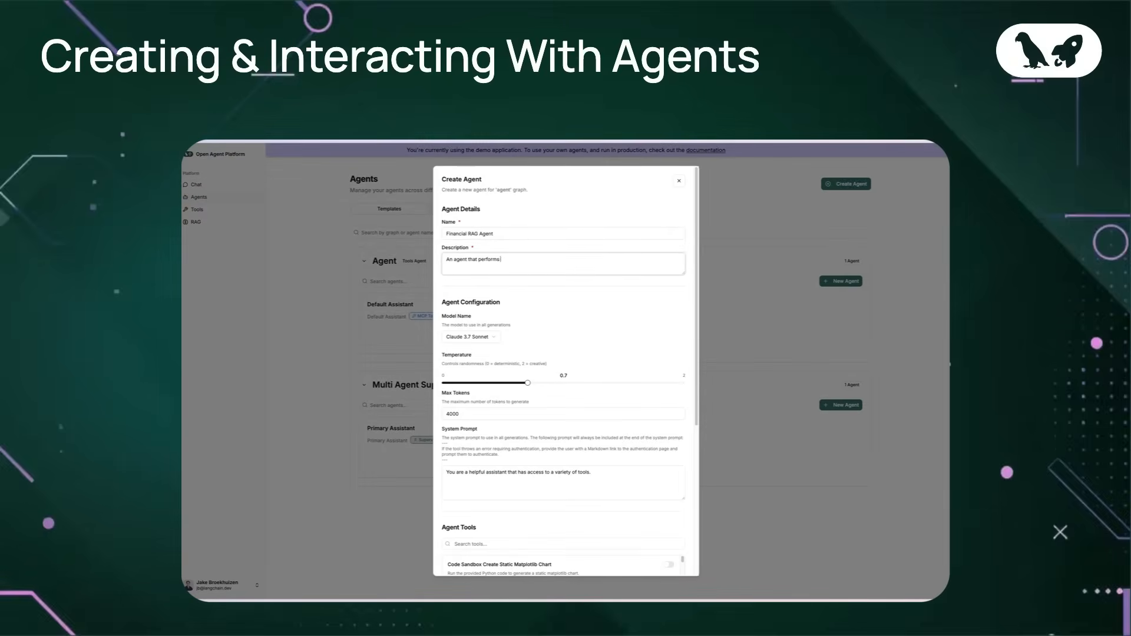
type("rag over financial documents")
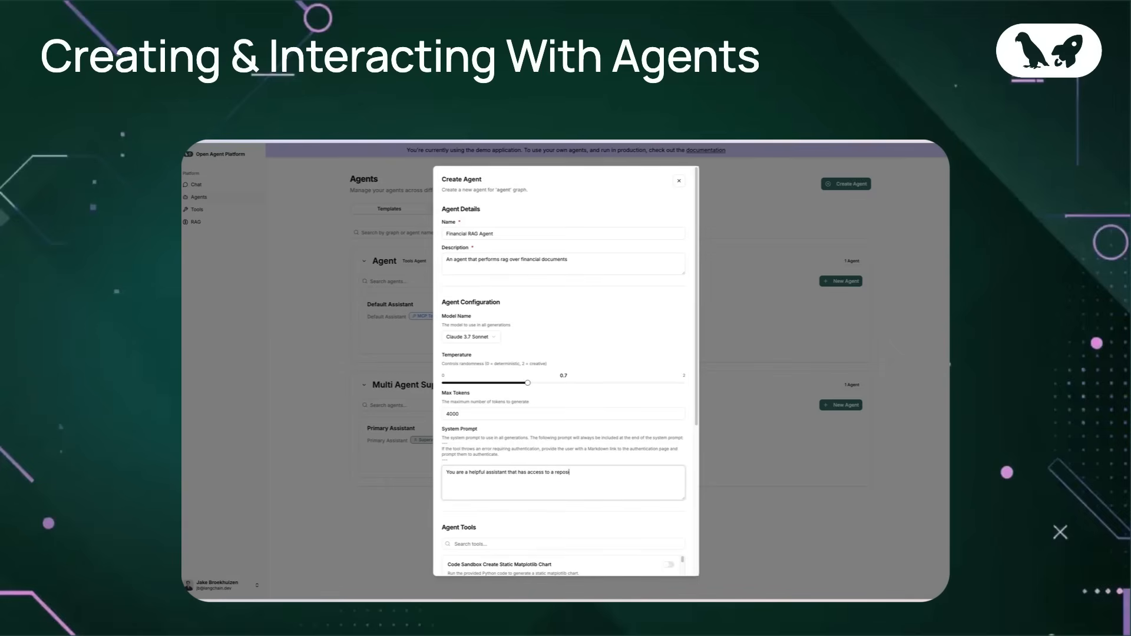
scroll("down", 3)
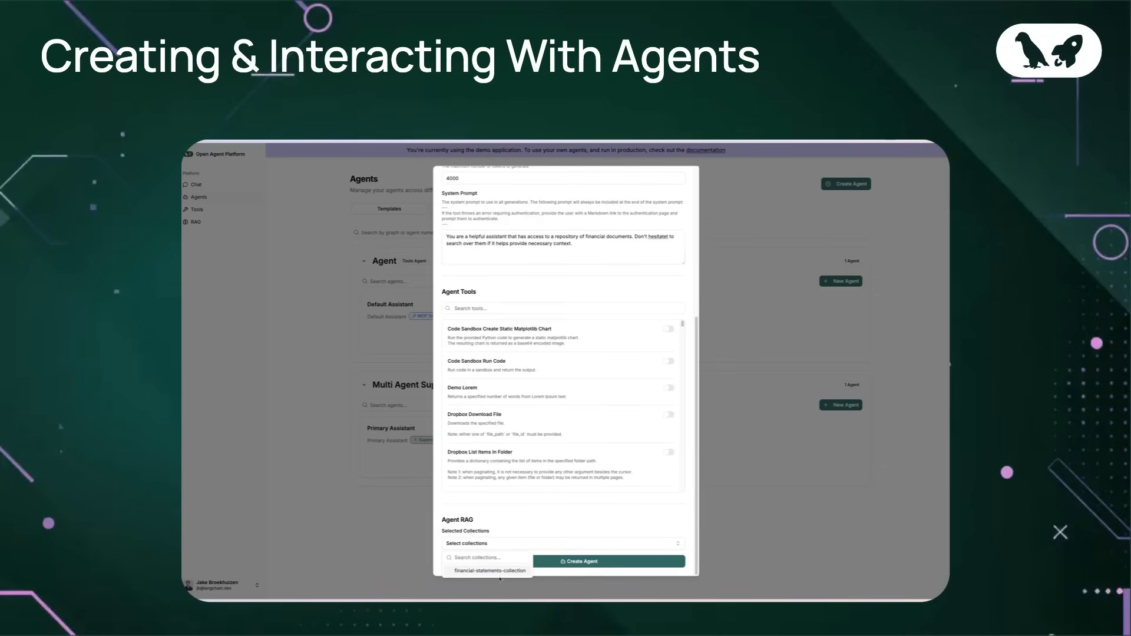
left_click(489, 570)
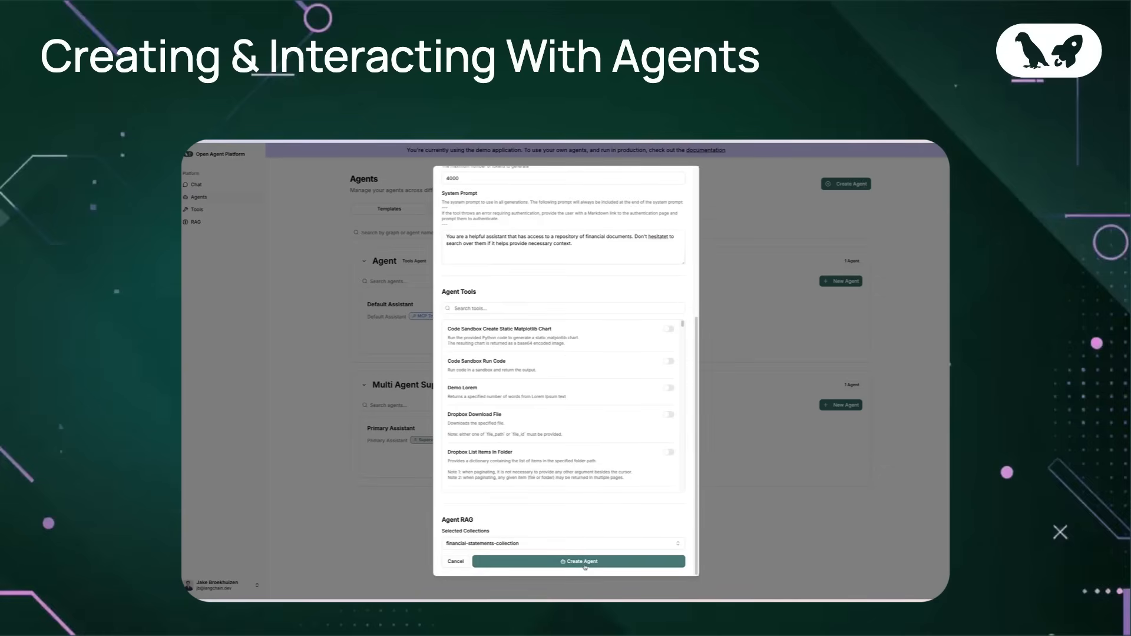
left_click(577, 562)
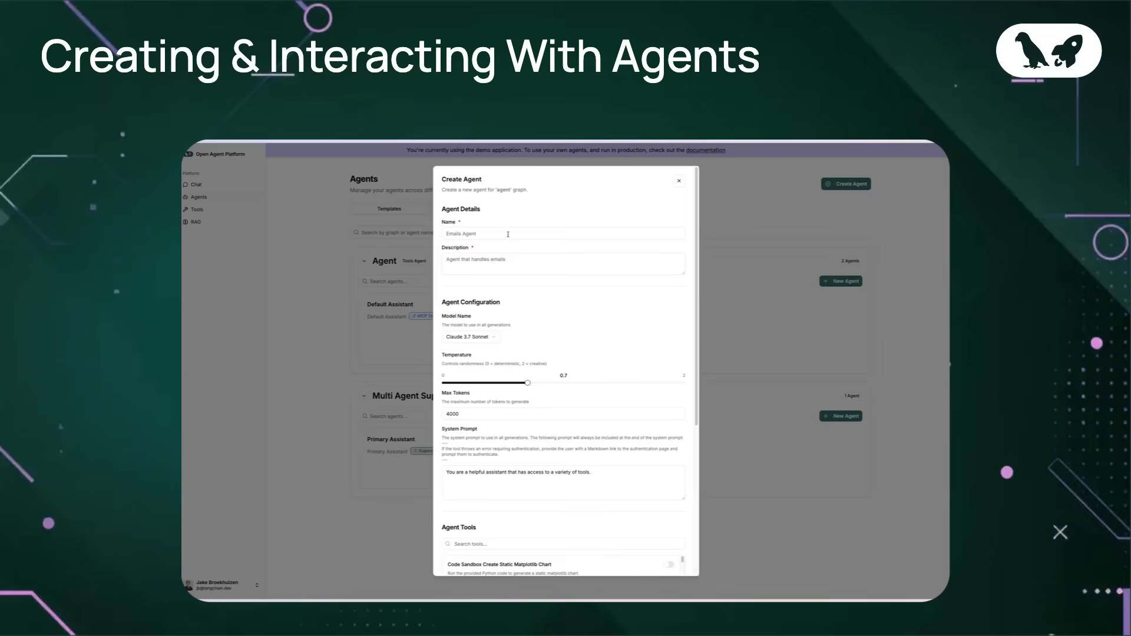
- Create 'Google Sheets Agent' with the google Create Spreadsheet tool enabled
type("Google Sheets. If the user request")
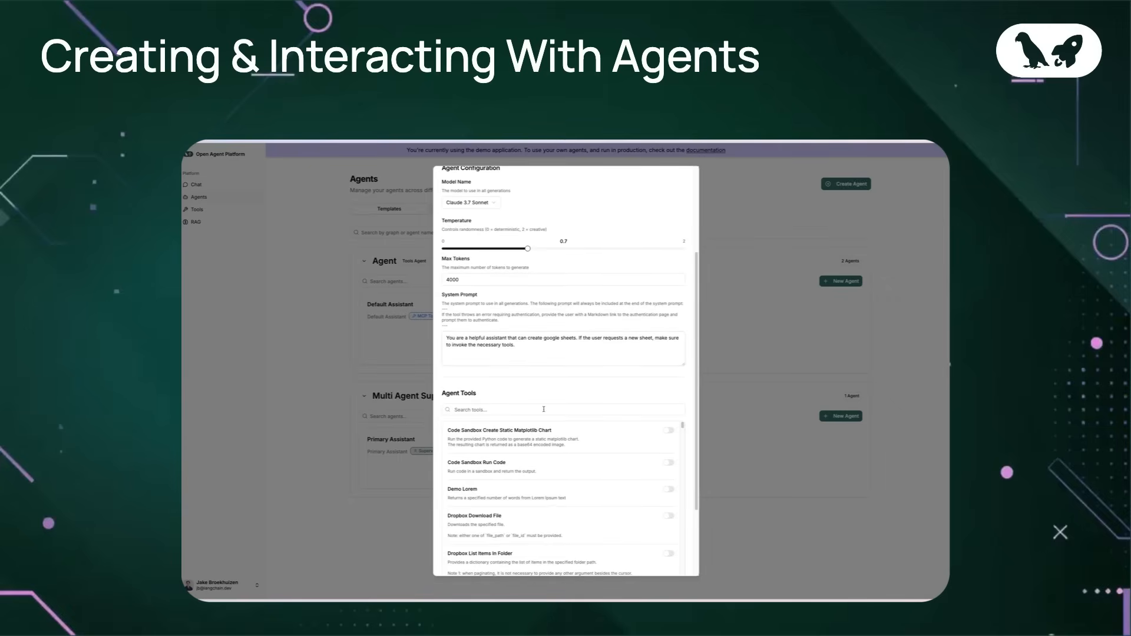
type("google")
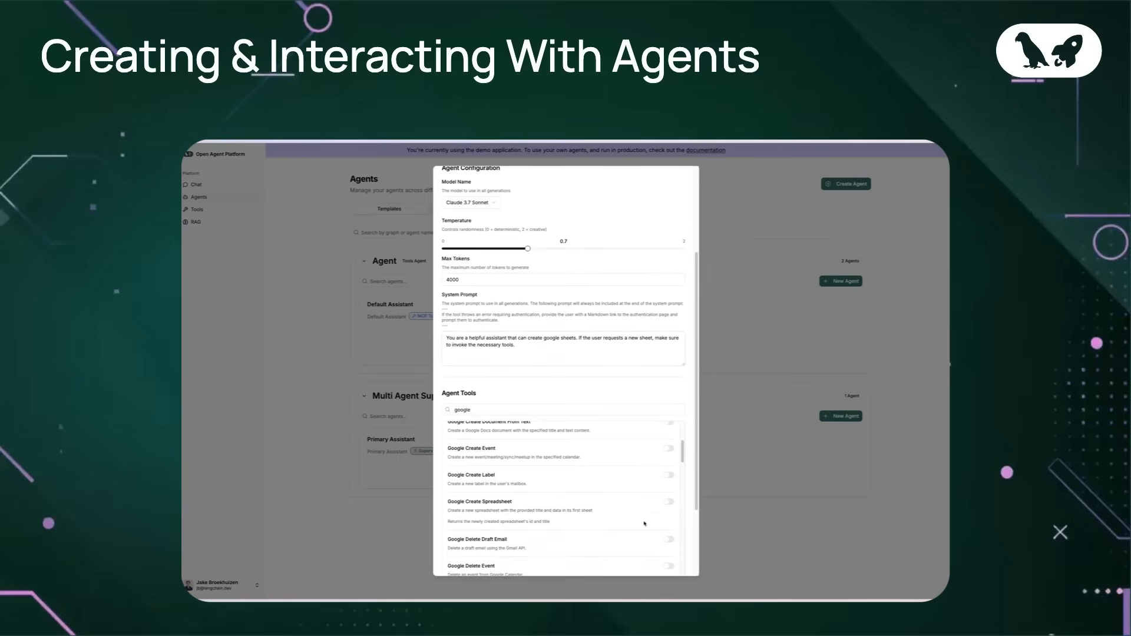
scroll("down", 3)
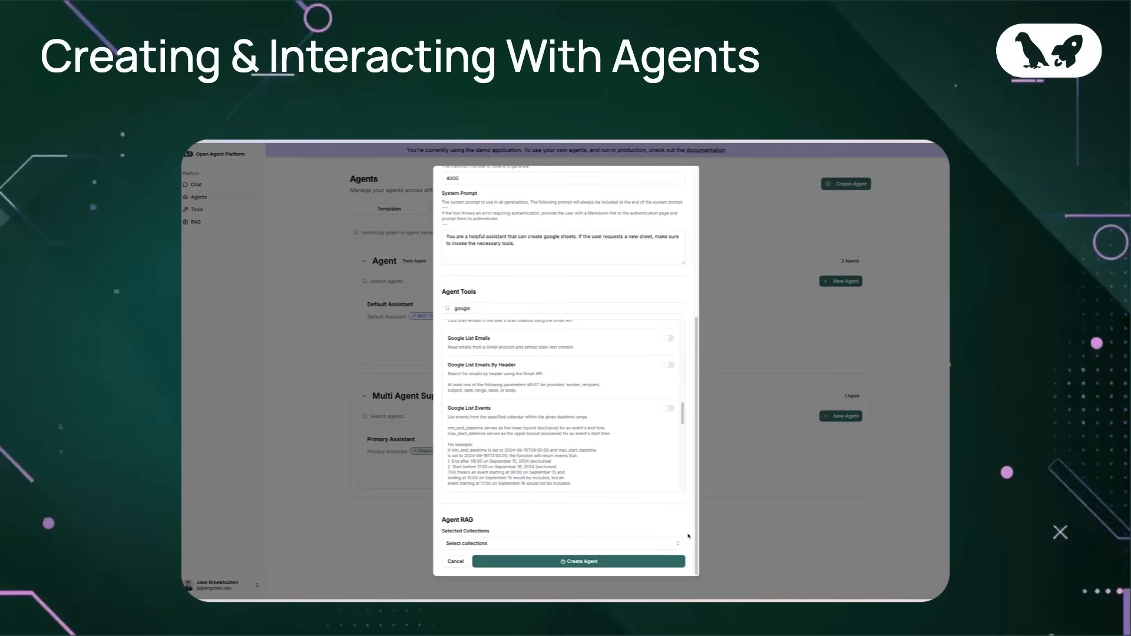
left_click(578, 561)
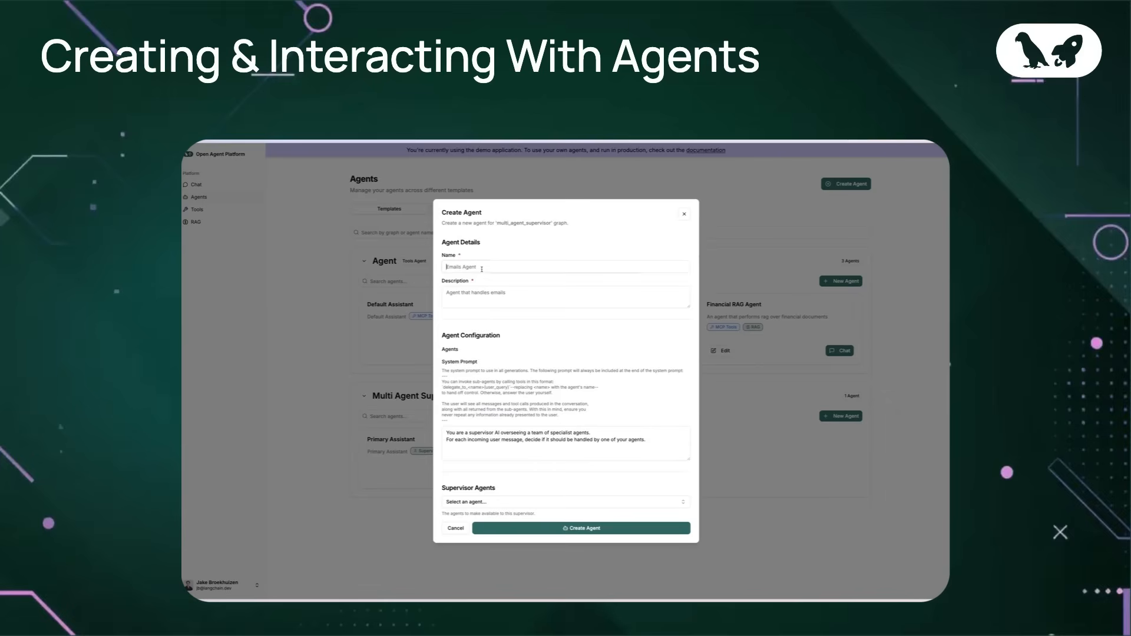
- Create the Financial Assistant Supervisor with a routing prompt ending 'Otherwise answer the question yourself.' delegating to Google Sheets and Financial RAG agents
type("A S")
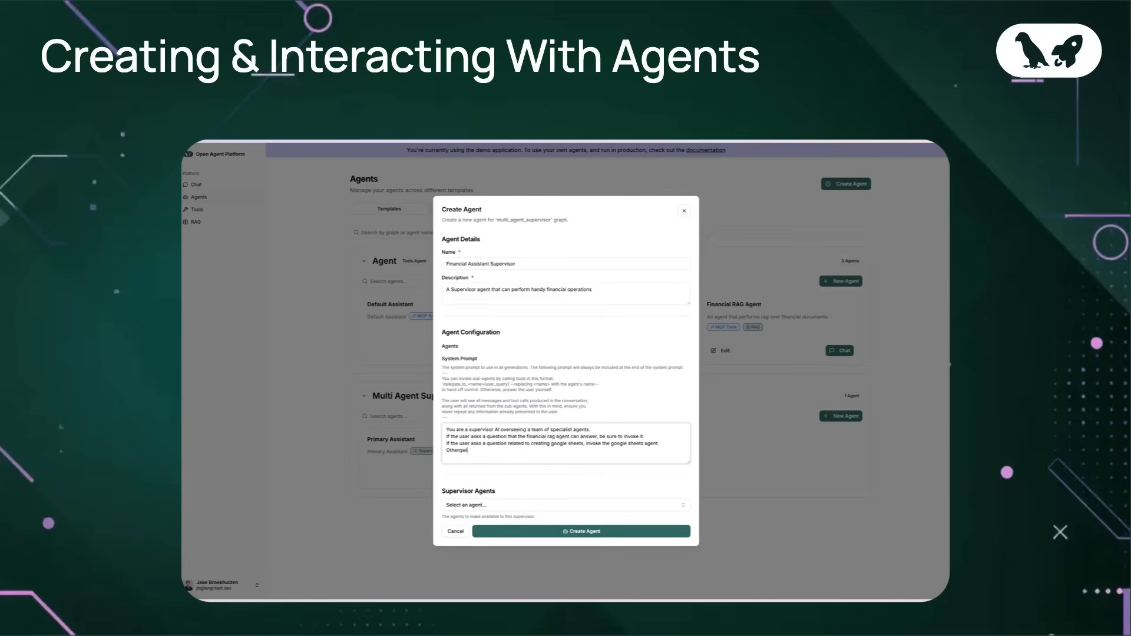
type("Otherwise")
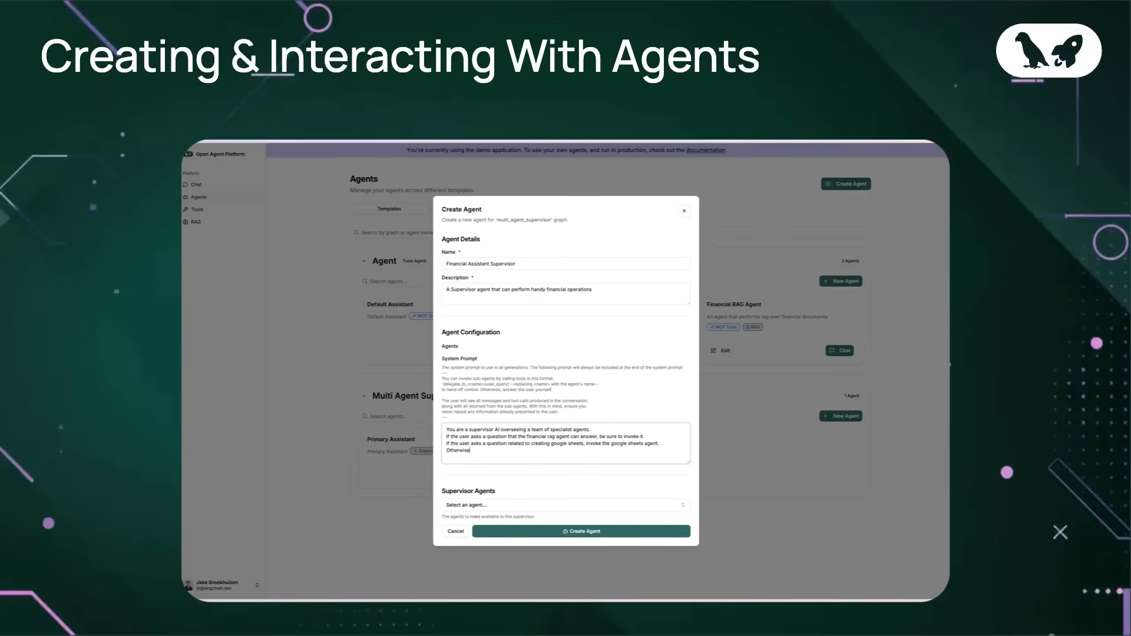
type("answer the question yourself.")
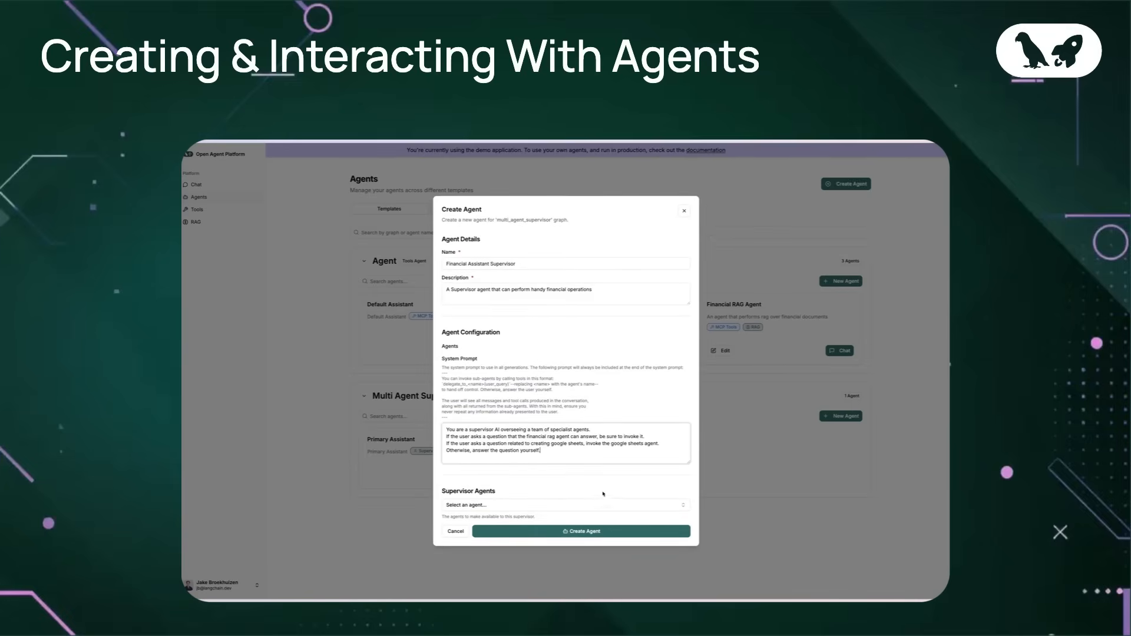
left_click(565, 504)
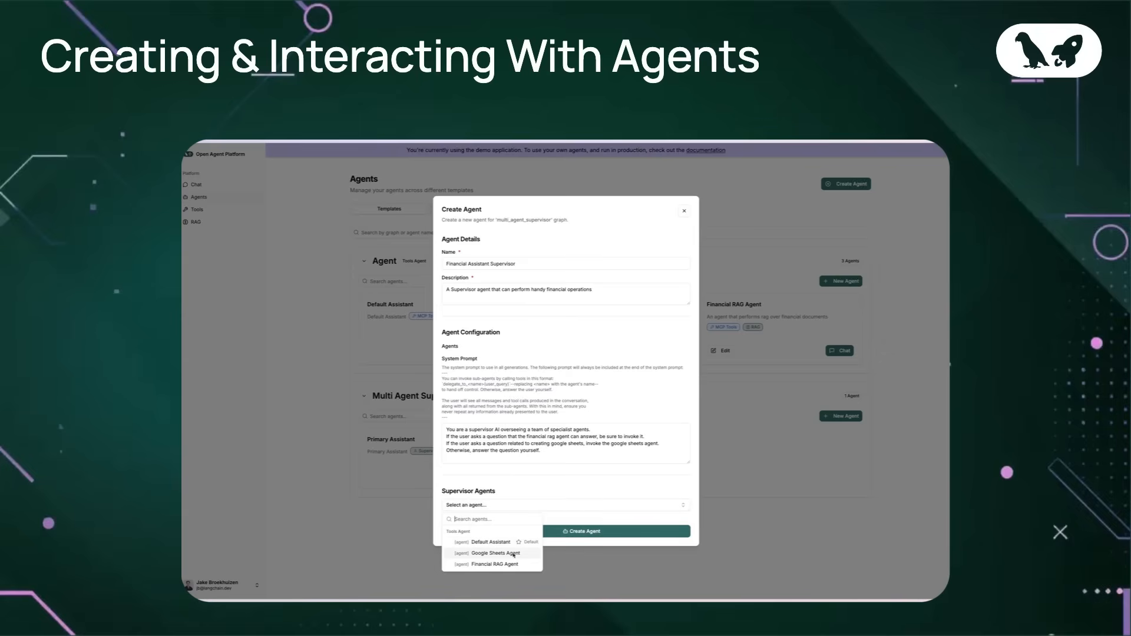
left_click(494, 564)
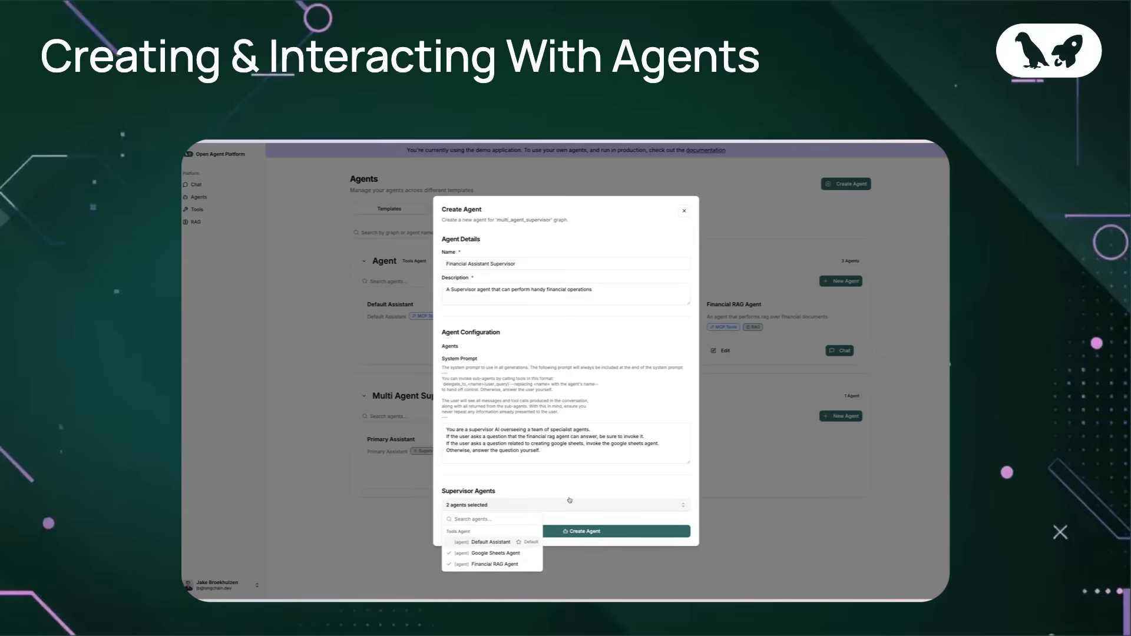
left_click(582, 531)
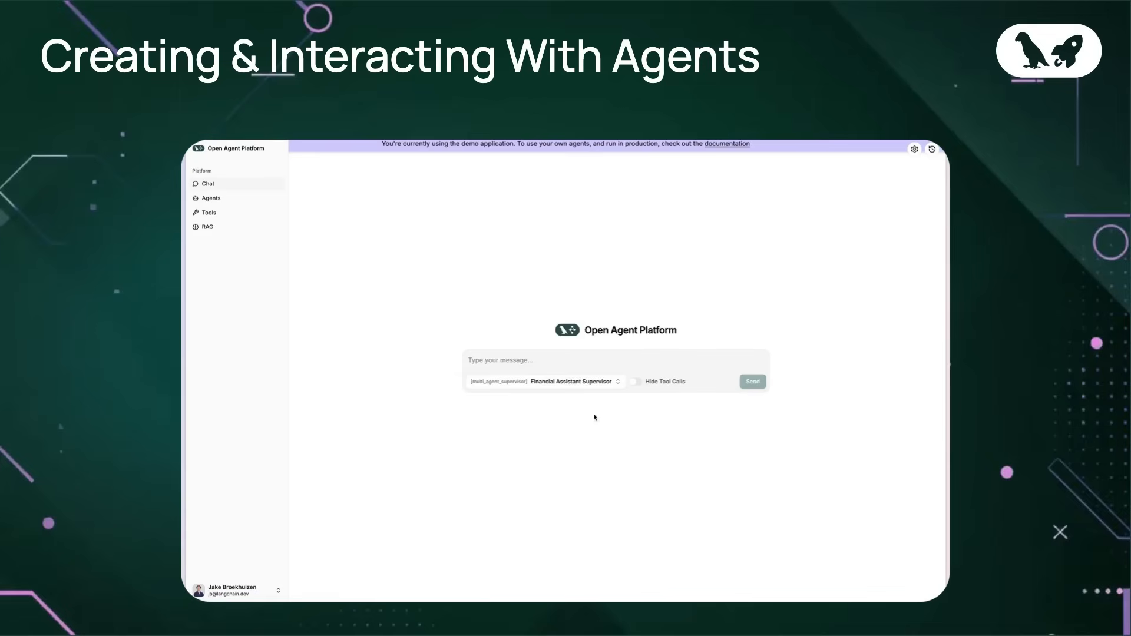
- Ask the supervisor about Google's 2024 top-line results, then begin a follow-up starting 'Great'
type("What were google's top line financial results from 2024? Only re")
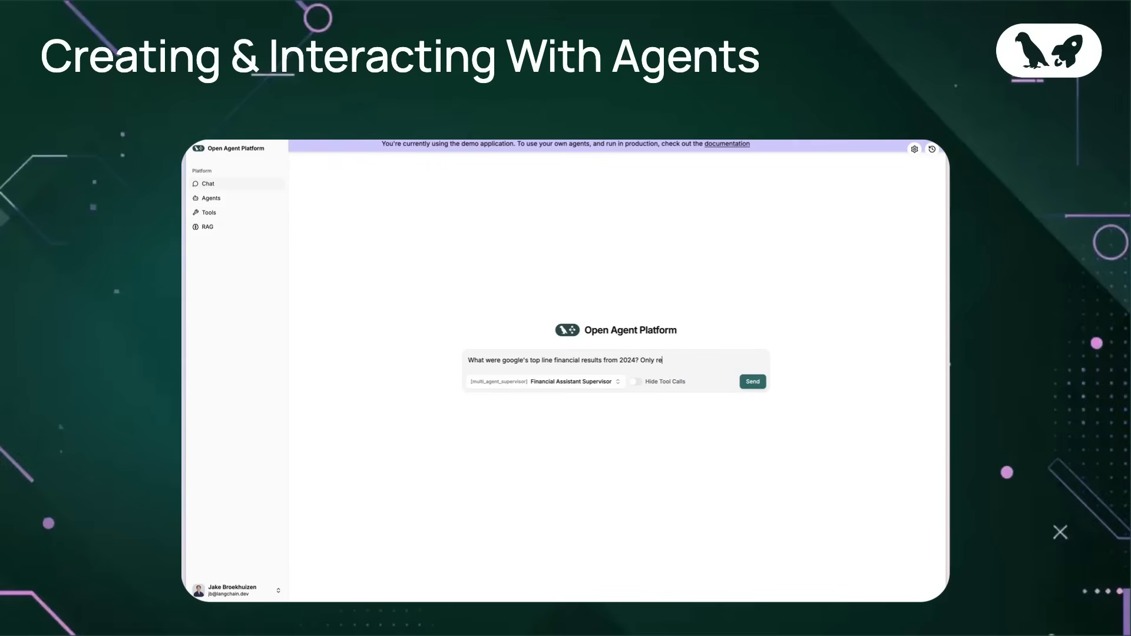
left_click(751, 382)
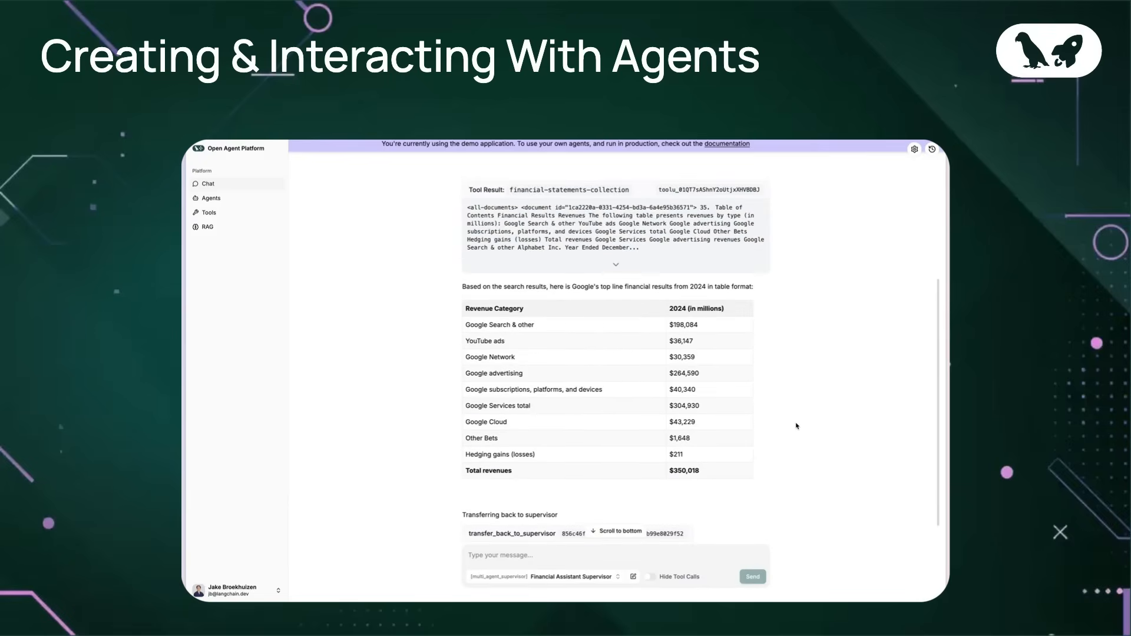
type("Great")
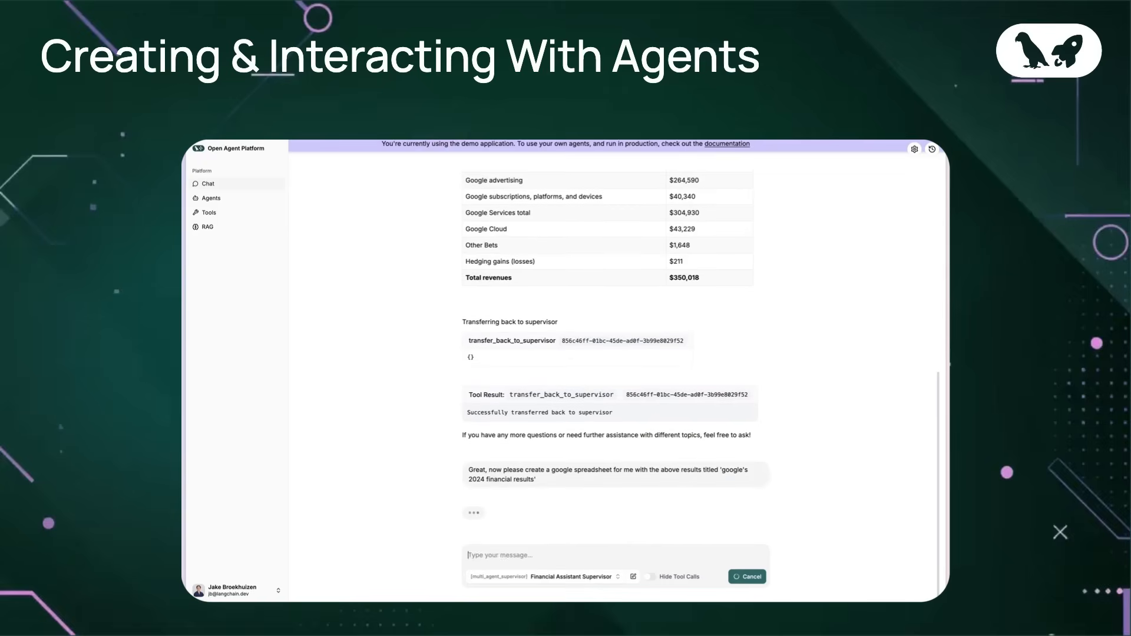
- Authorize the agent's Google Sheets access and draft the reply 'Now try again'
scroll("down", 3)
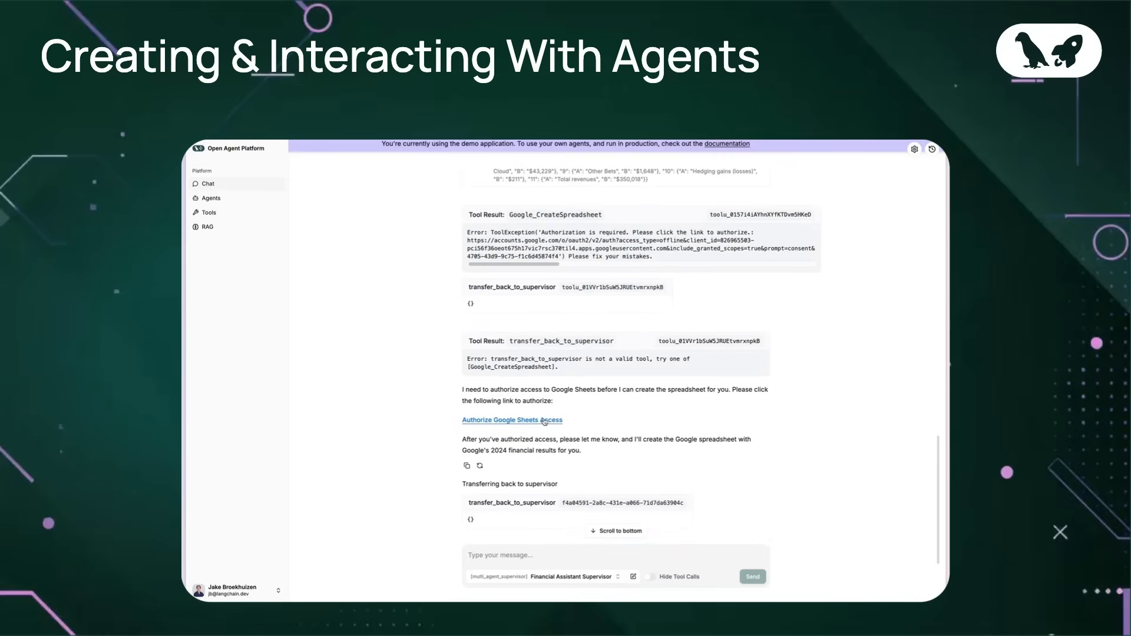
left_click(511, 420)
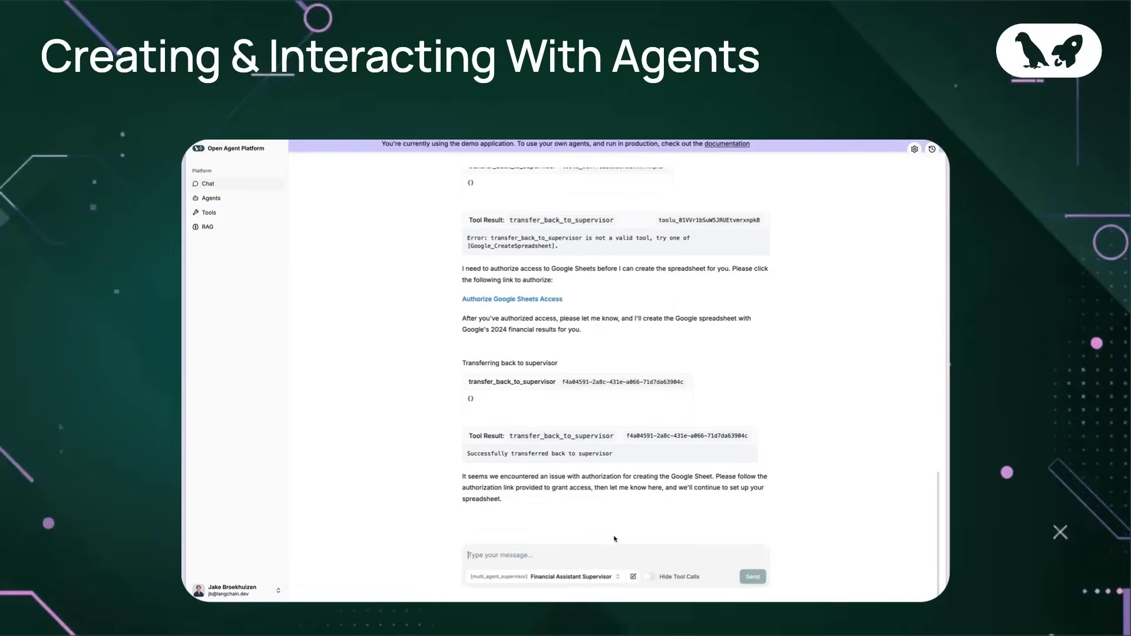
type("Now try again")
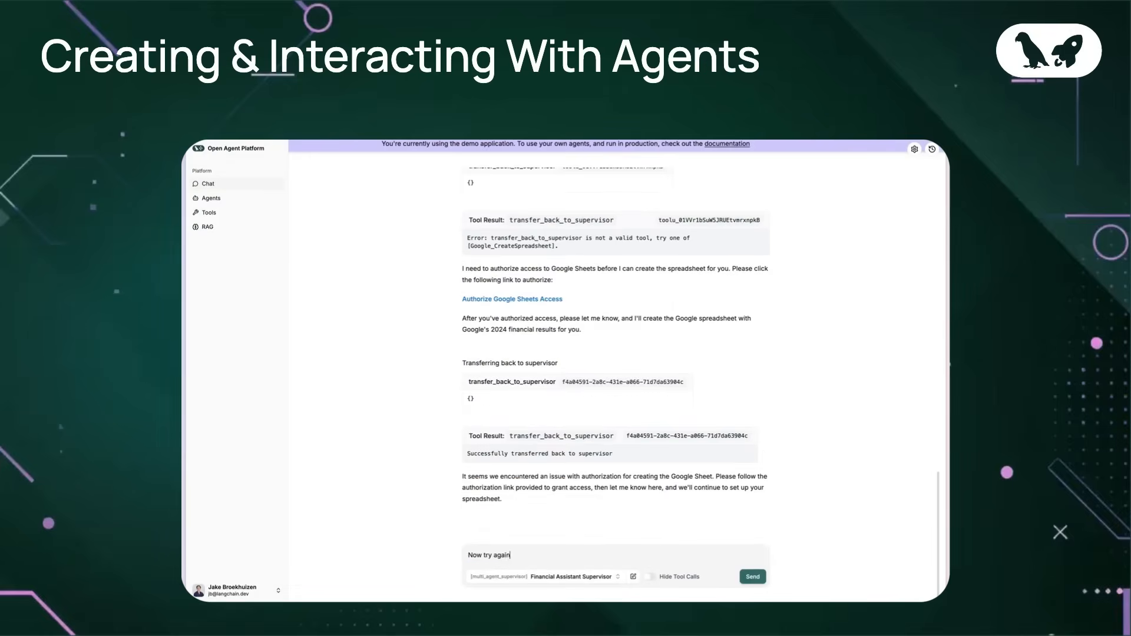
- Send the retry and view the created 'Google's 2024 Financial Results' spreadsheet
left_click(752, 576)
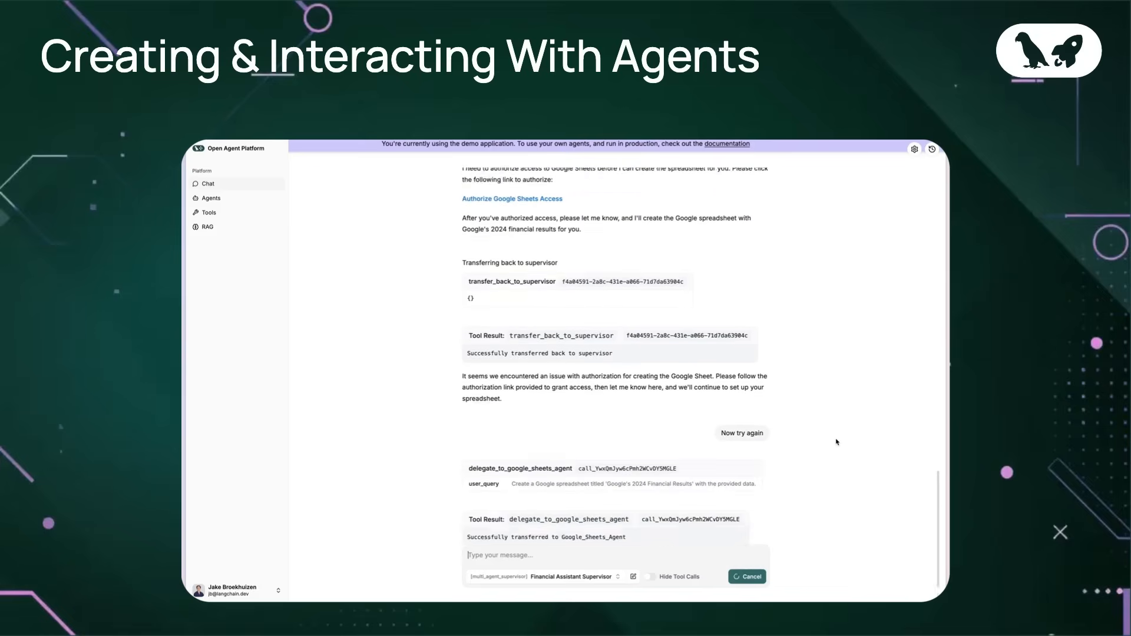
scroll("down", 3)
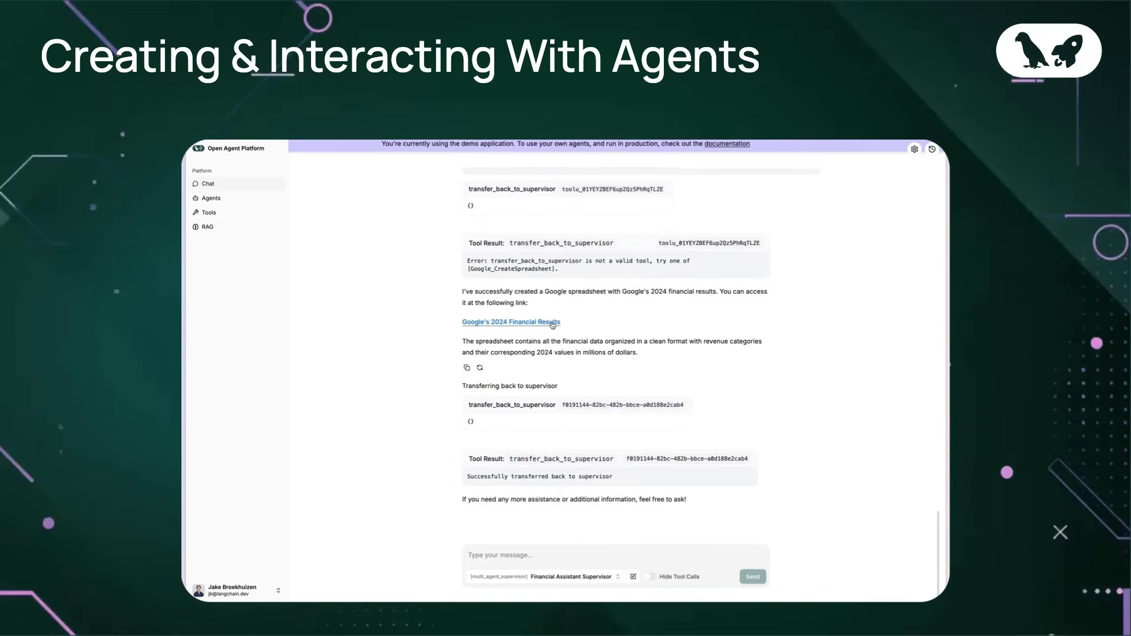
left_click(510, 321)
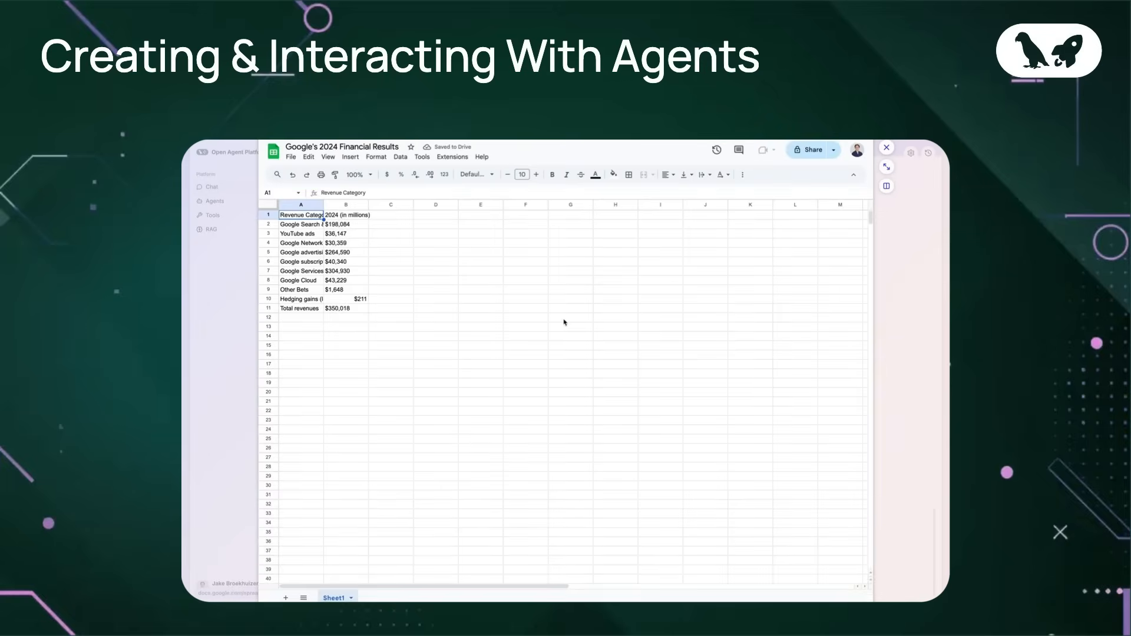